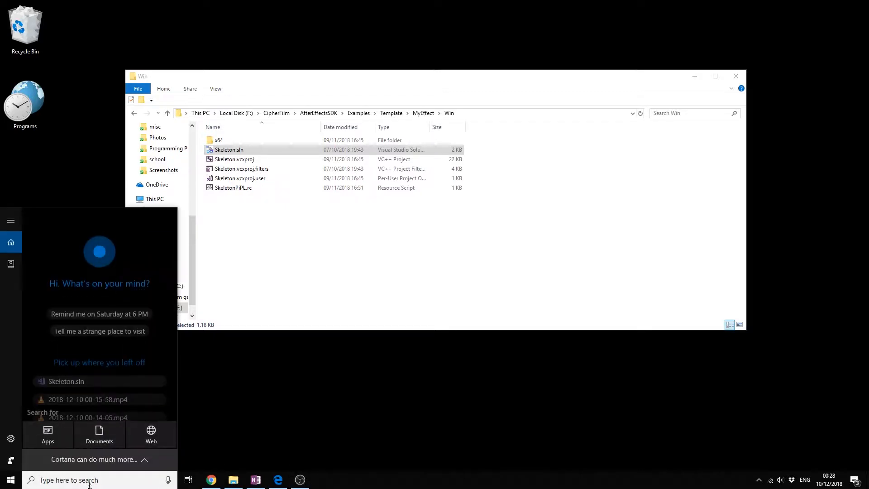
Step: Search 'Vi' in Start and launch Visual Studio as administrator from the result's menu
{"action": "type", "text": "Vi"}
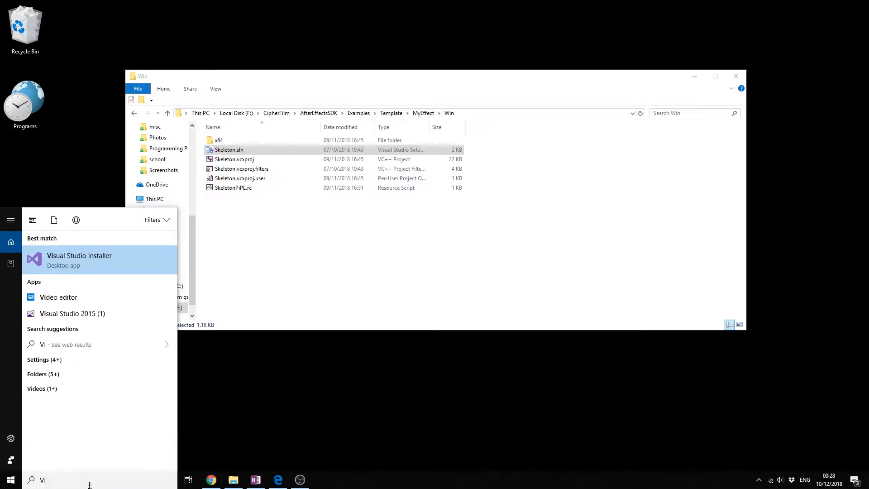
{"action": "right_click", "coordinate": [63, 287]}
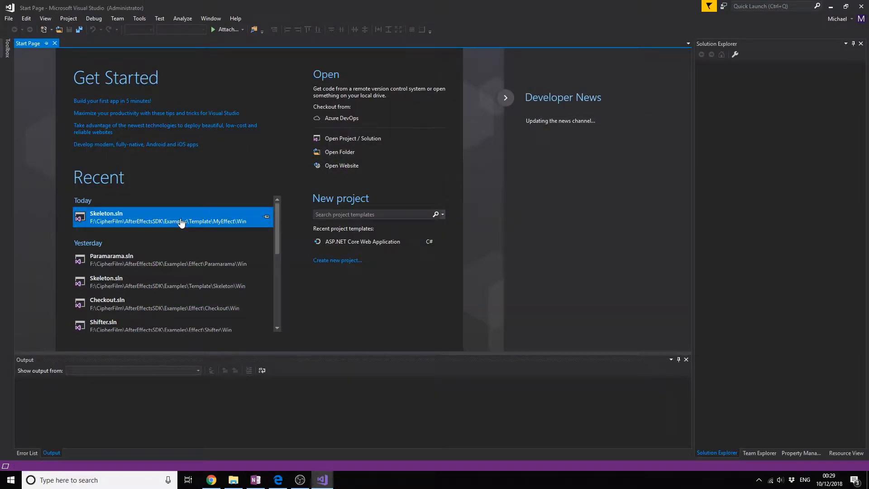
Step: Open the recent Skeleton.sln solution, loading Skeleton.cpp in the editor
{"action": "double_click", "coordinate": [172, 216]}
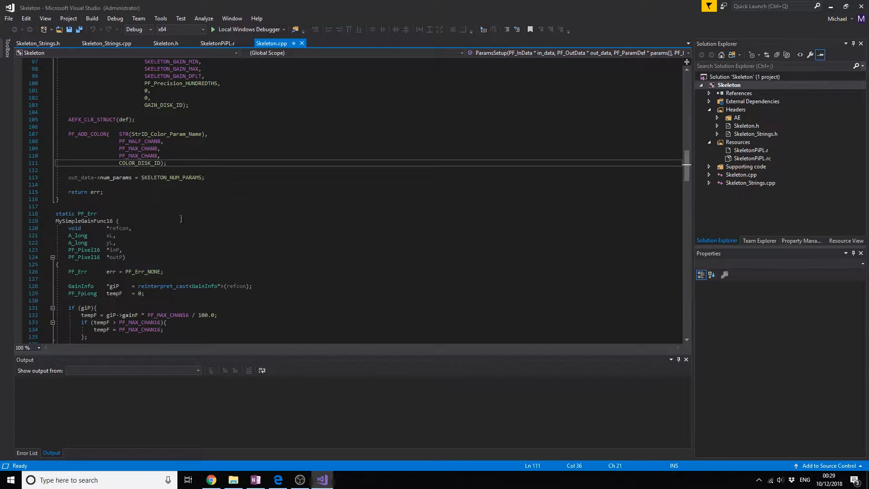
Step: Insert a blank line after the PF_ADD_COLOR parameter definition in Skeleton.cpp
{"action": "scroll", "scroll_direction": "up", "scroll_amount": 3}
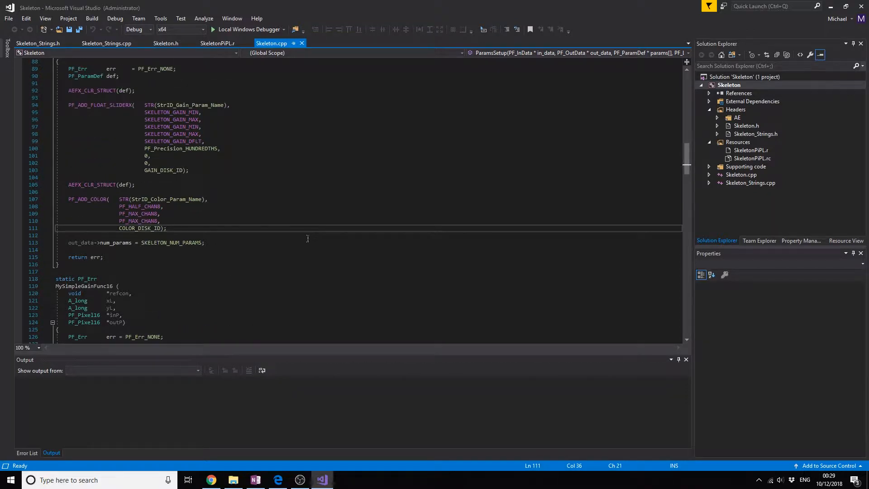
{"action": "scroll", "scroll_direction": "up", "scroll_amount": 3}
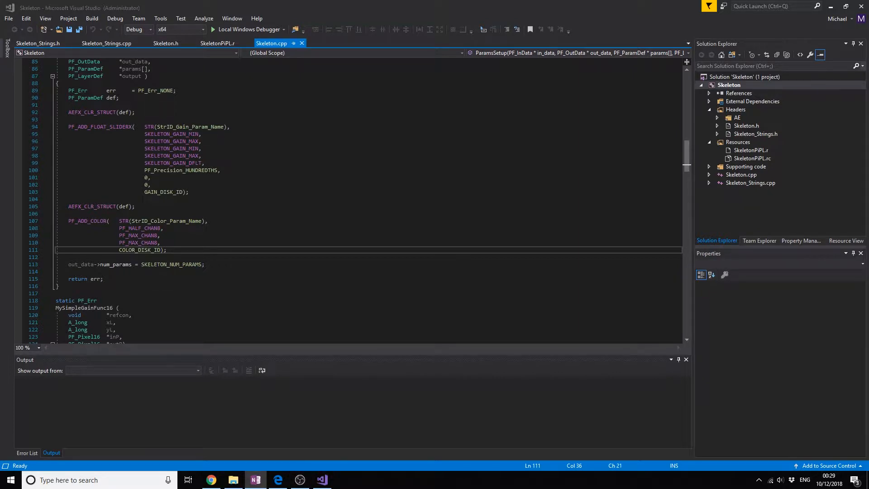
{"action": "mouse_move", "coordinate": [648, 266]}
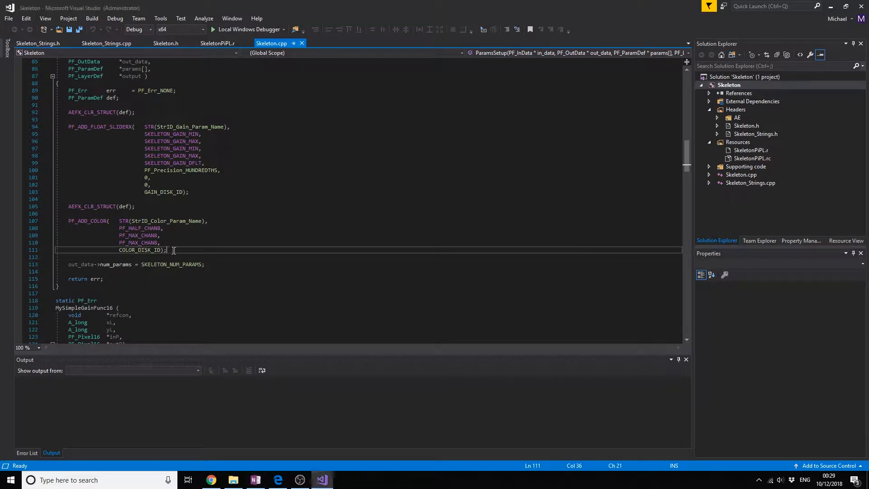
{"action": "left_click", "coordinate": [741, 175]}
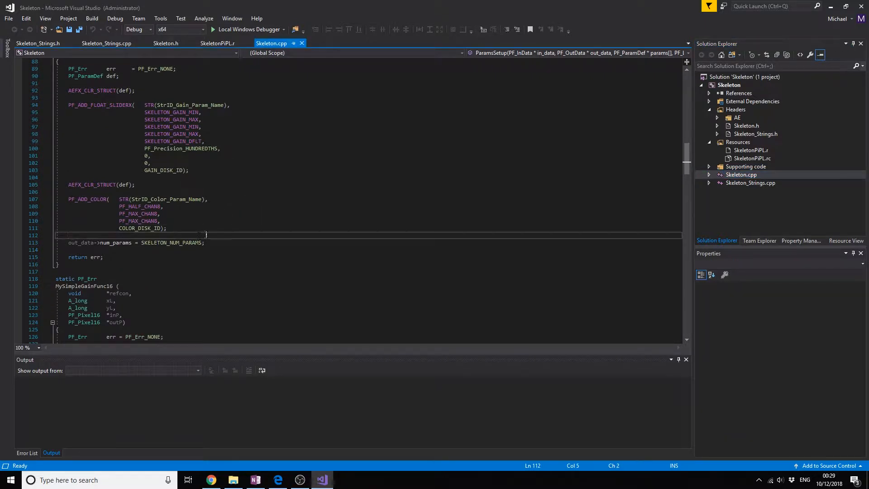
{"action": "key", "text": "enter"}
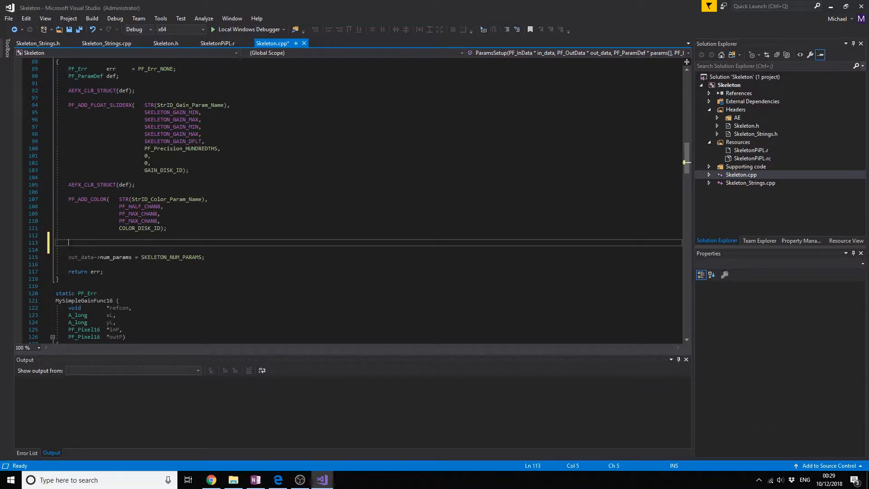
Step: Add AEFX_CLR_STRUCT(def); and start PF_ADD_CHECKBOX with STR(StrID_Checkbox_Name)
{"action": "type", "text": "AEFX_CLR_STRUCT(def);"}
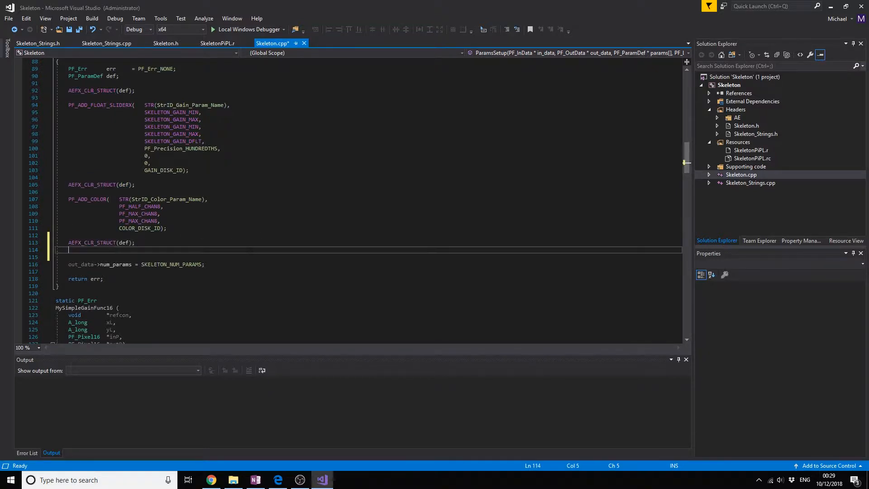
{"action": "key", "text": "enter"}
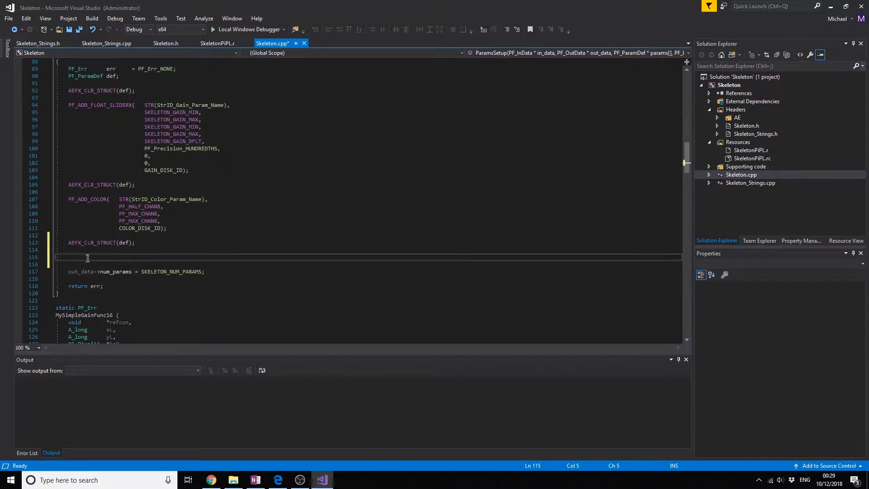
{"action": "type", "text": "PF_ADD_CHECKBOX"}
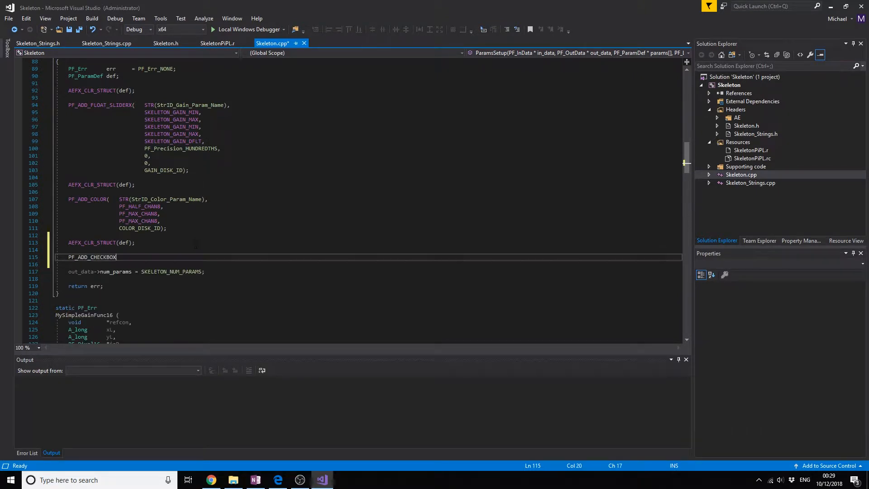
{"action": "type", "text": "()"}
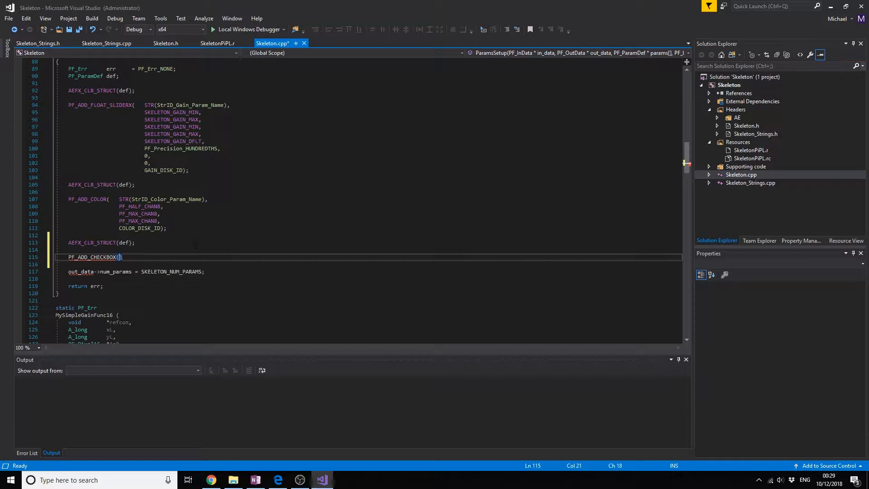
{"action": "type", "text": "STR("}
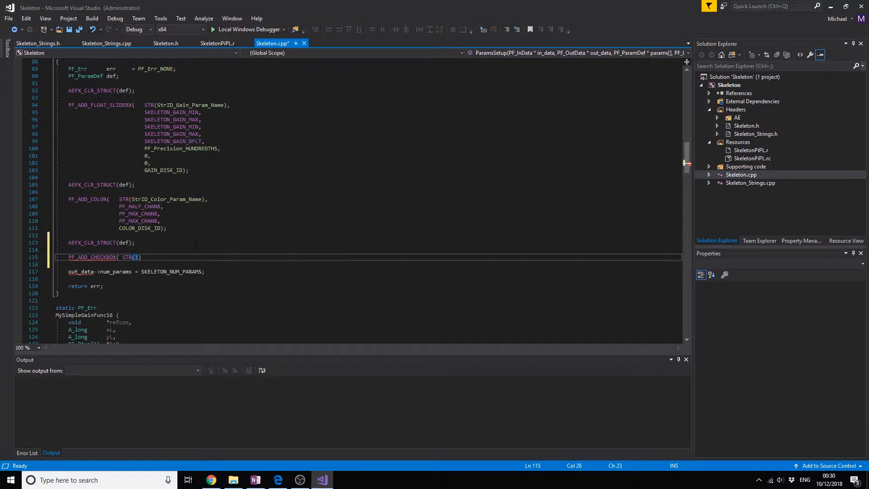
{"action": "type", "text": "Str"}
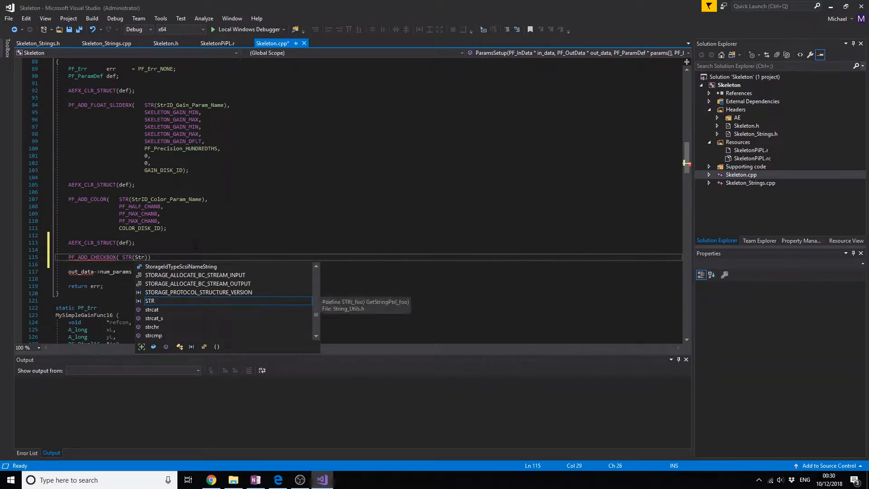
{"action": "type", "text": "ID"}
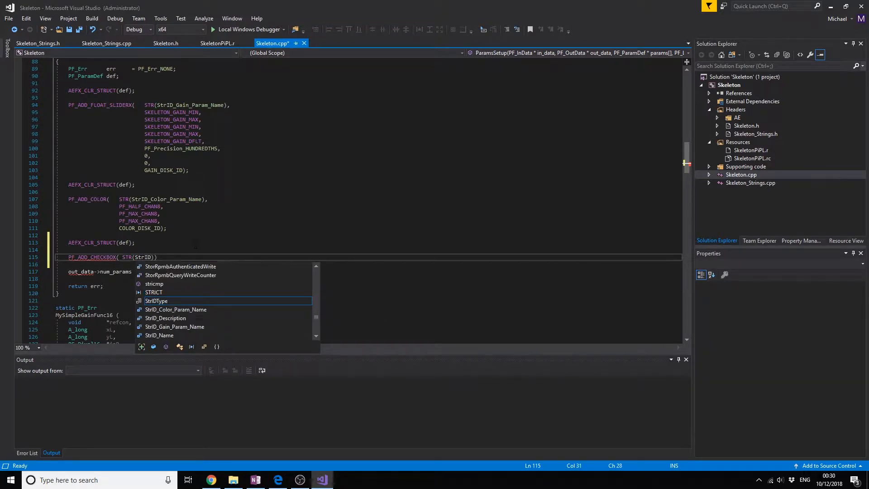
{"action": "type", "text": "_"}
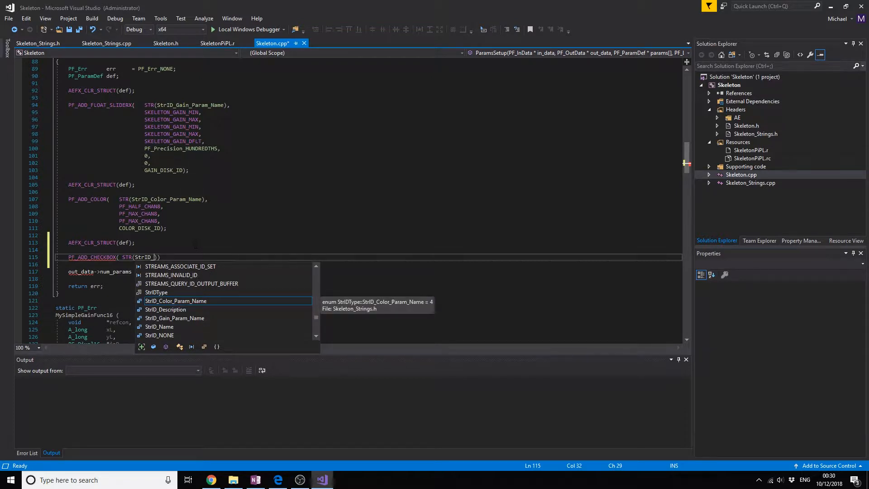
{"action": "type", "text": "Checkbox_"}
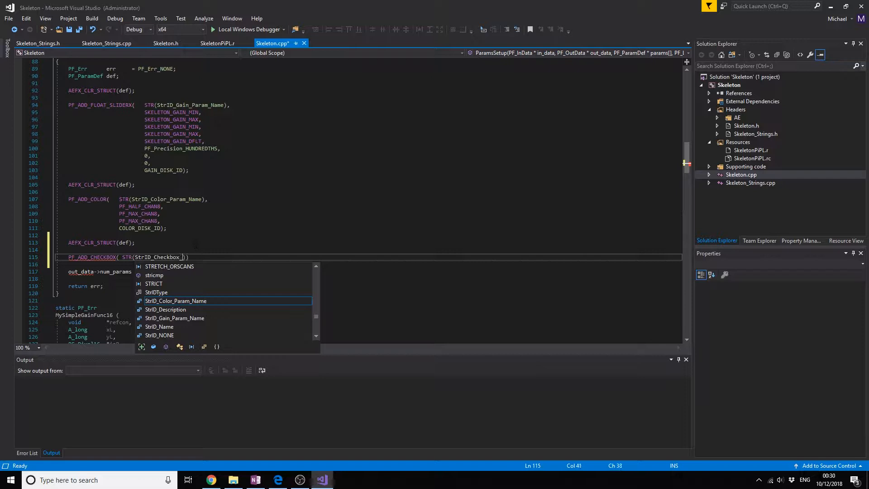
{"action": "type", "text": "Pa"}
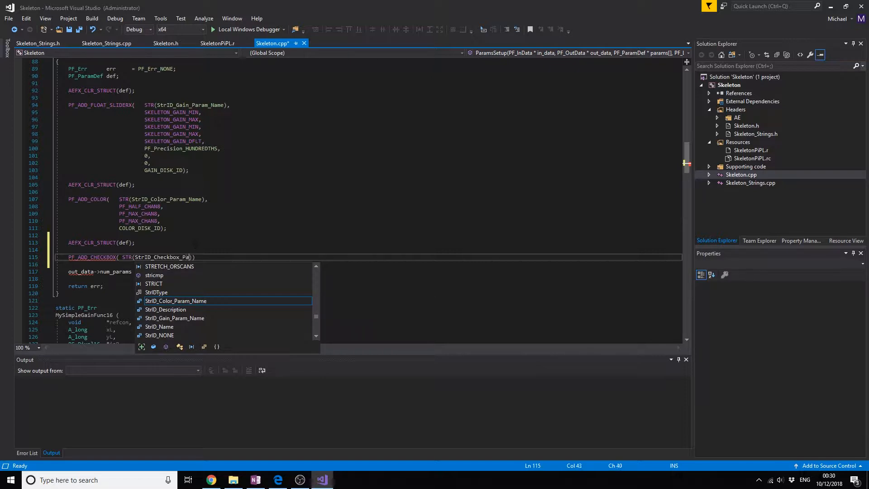
{"action": "key", "text": "BackSpace"}
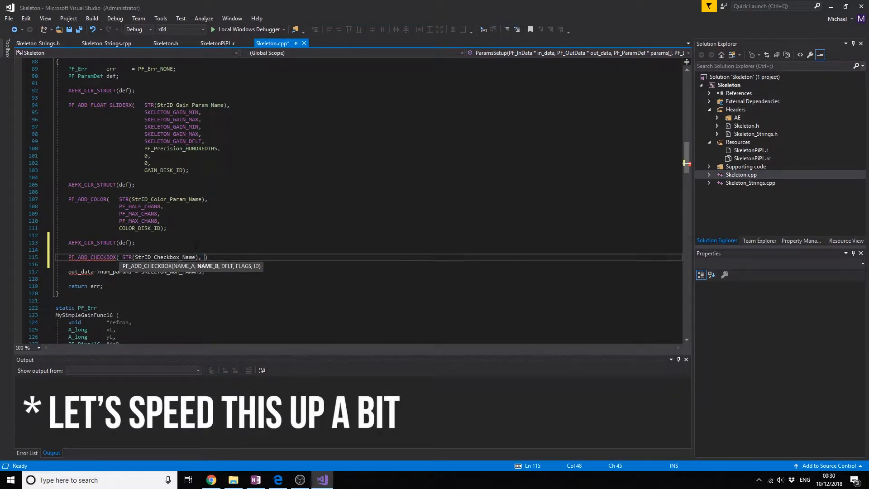
Step: Finish the call with STR(StrID_Checkbox_Desc), default false, 0 and CHECKBOX_ID
{"action": "type", "text": "STR(S"}
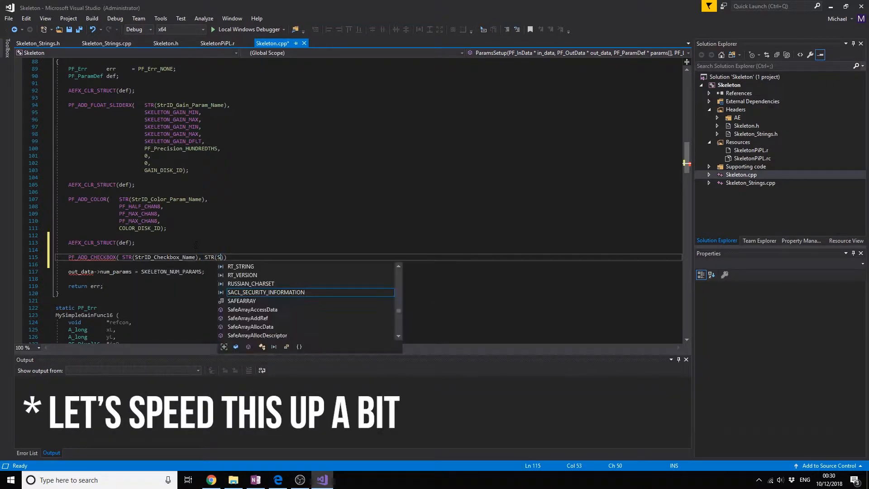
{"action": "type", "text": "trID_Checkbox_Desc"}
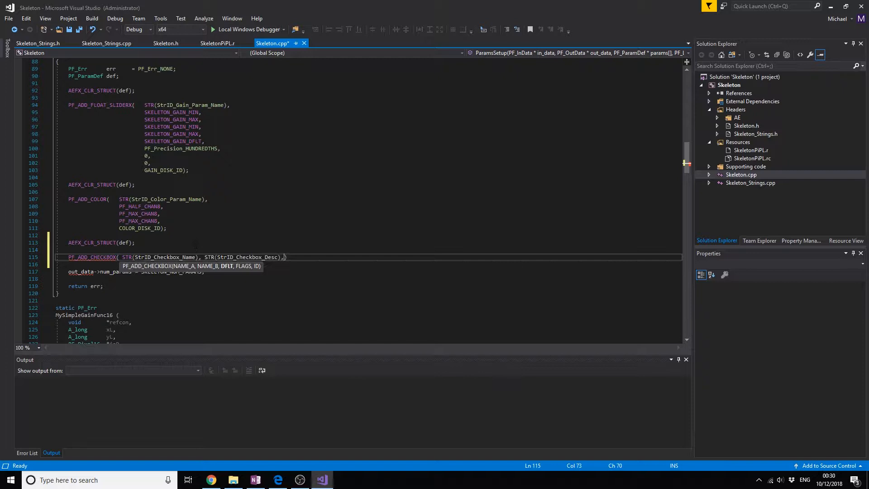
{"action": "type", "text": "tr"}
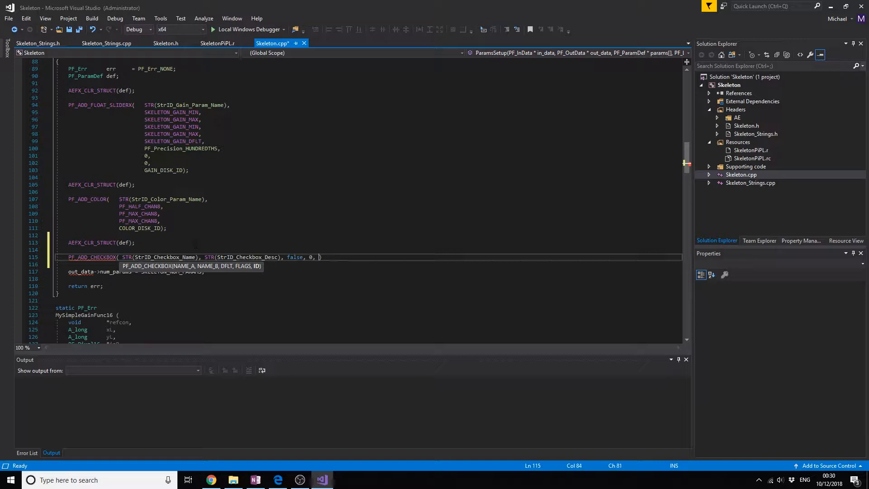
{"action": "type", "text": "c"}
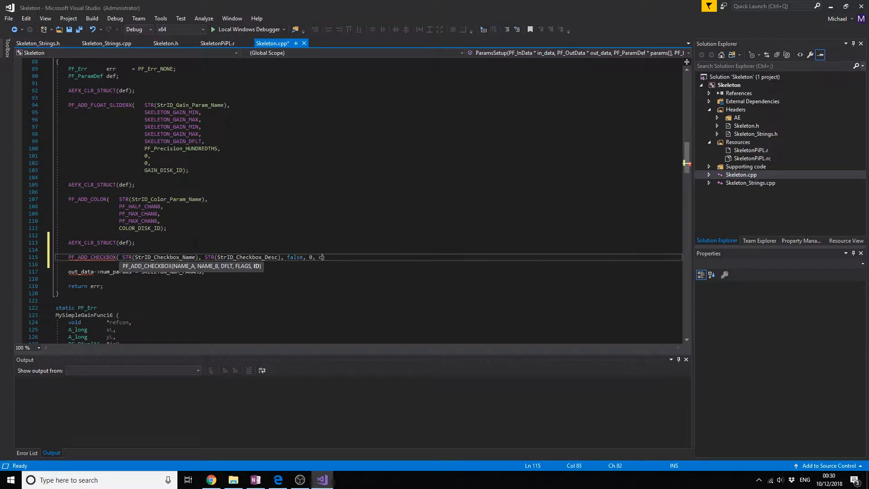
{"action": "type", "text": "HECKBOX_ID"}
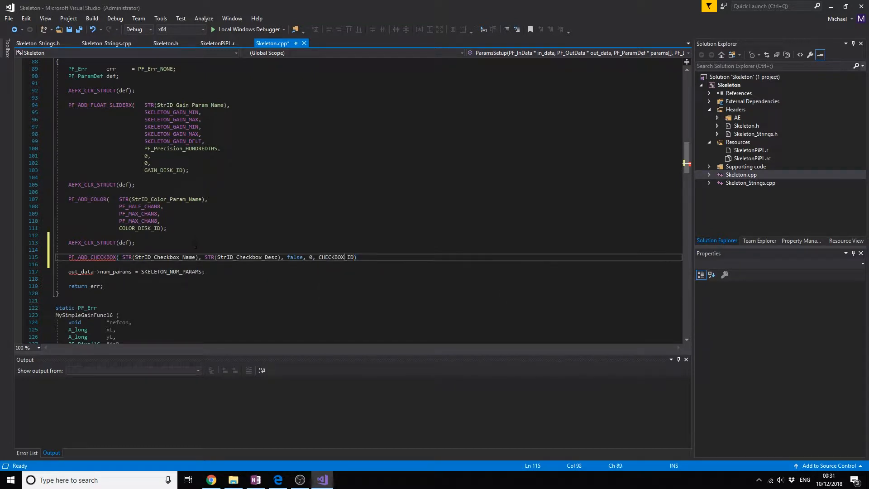
{"action": "key", "text": "Enter"}
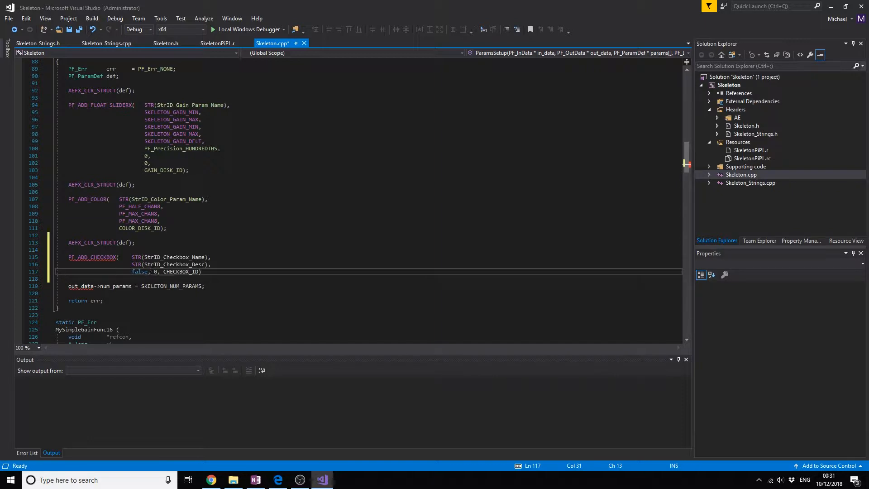
Step: Lay the checkbox arguments on separate lines, inspect StrID_Checkbox_Name, and go to Skeleton_Strings.cpp
{"action": "key", "text": "Enter"}
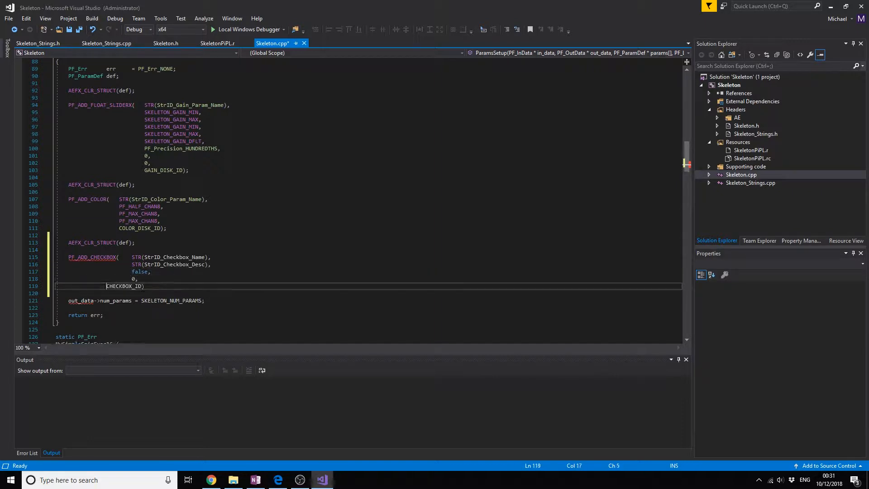
{"action": "left_click", "coordinate": [213, 256]}
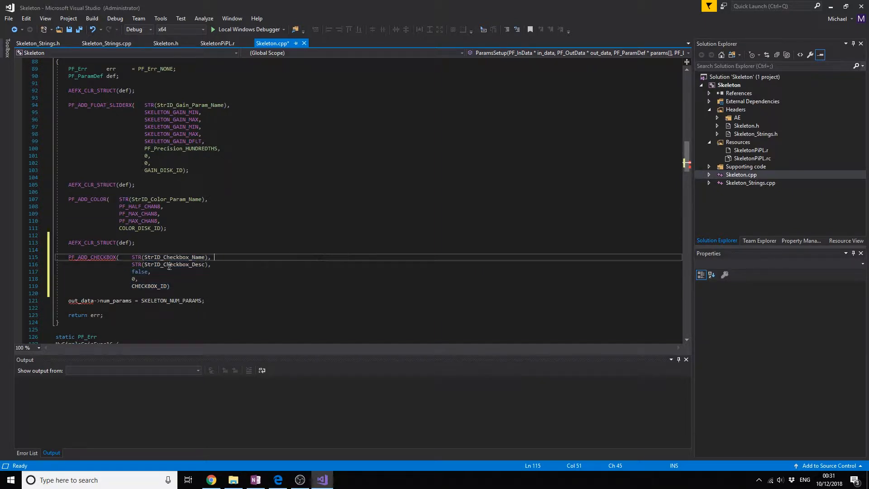
{"action": "double_click", "coordinate": [174, 256]}
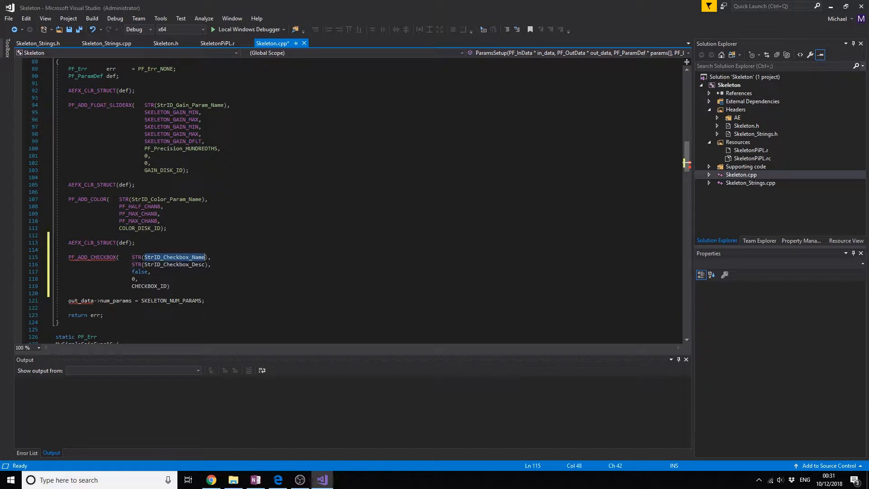
{"action": "left_click", "coordinate": [169, 286]}
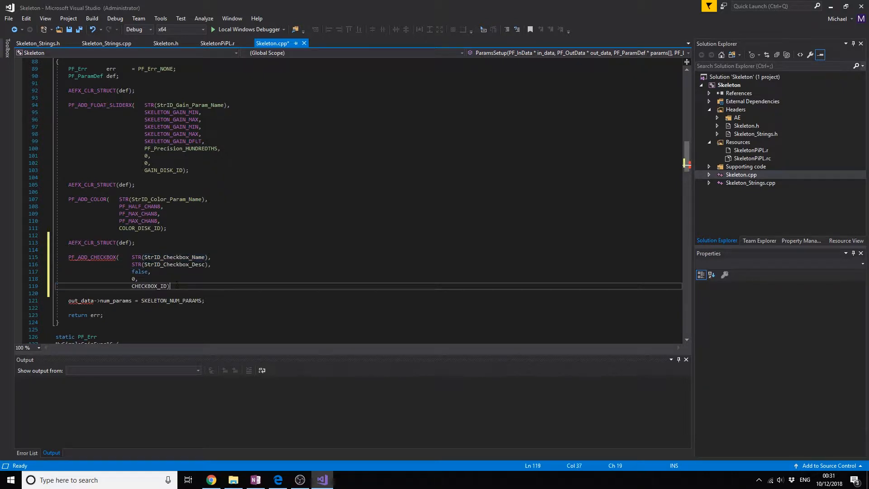
{"action": "left_click", "coordinate": [751, 181]}
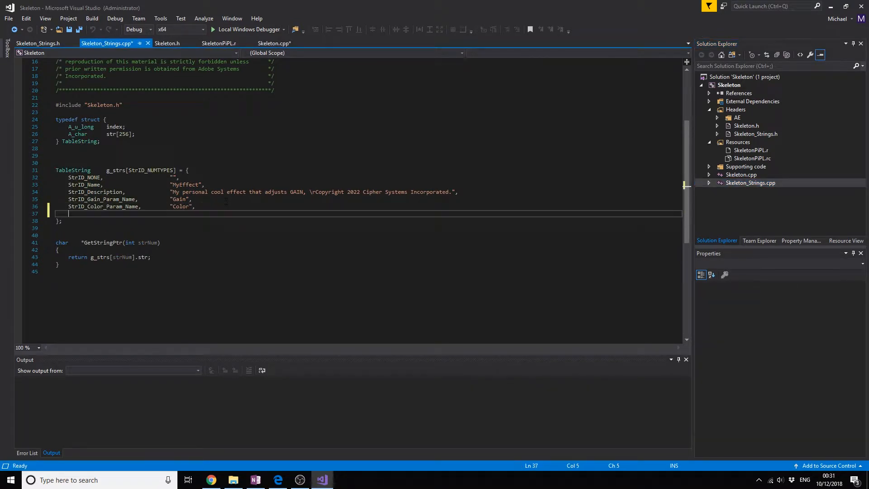
Step: Add g_strs entries StrID_Checkbox_Name "Cool Checkbox" and StrID_Checkbox_Desc "Check for cool tints"
{"action": "type", "text": "Str"}
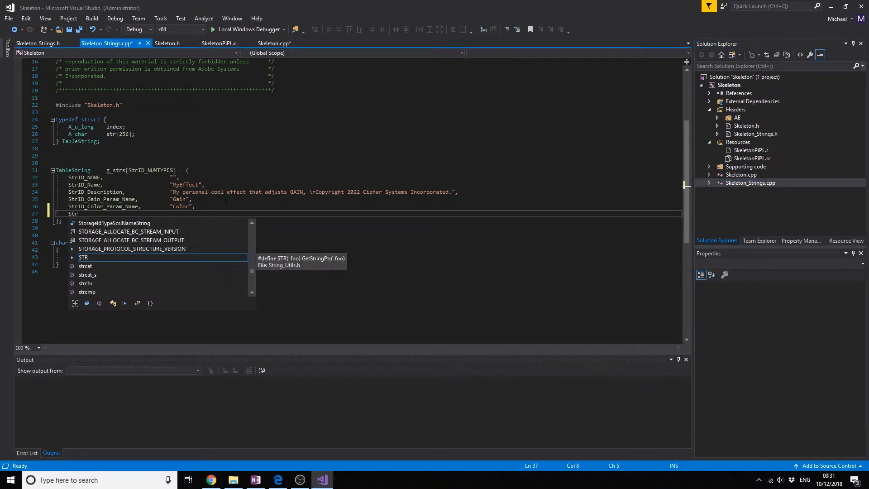
{"action": "type", "text": "ID_C"}
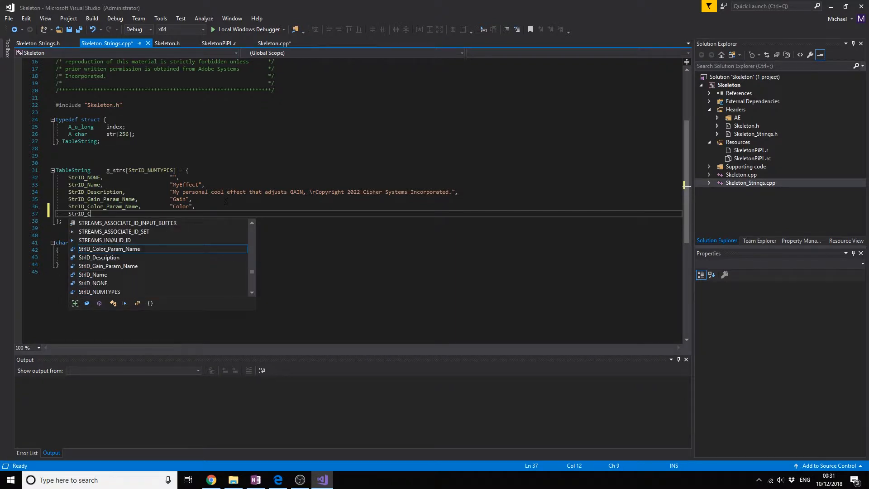
{"action": "type", "text": "heckbox_Name,"}
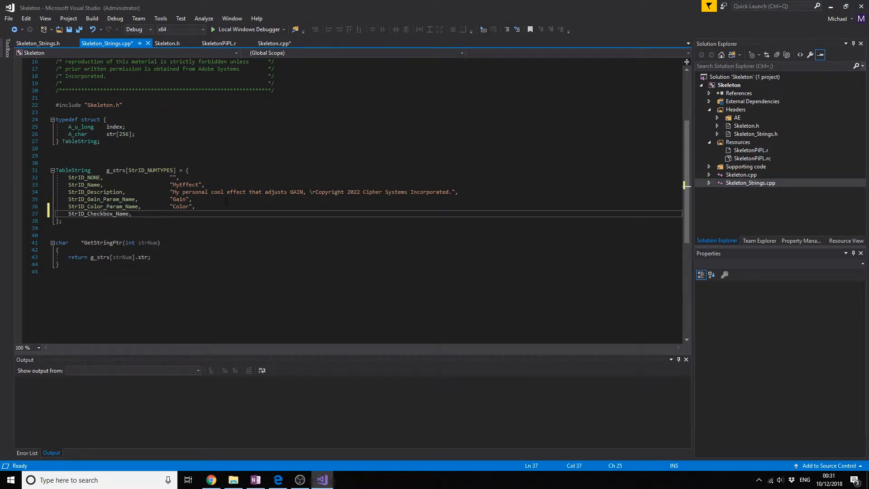
{"action": "type", "text": "\"\""}
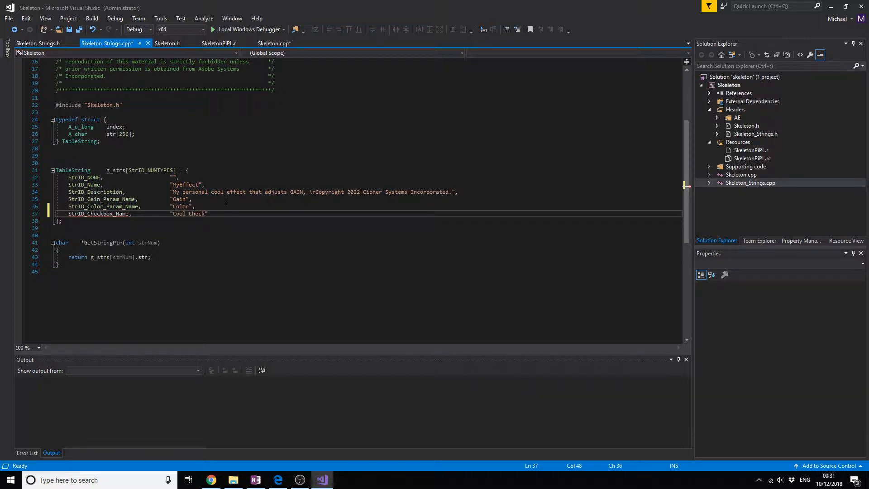
{"action": "type", "text": "St"}
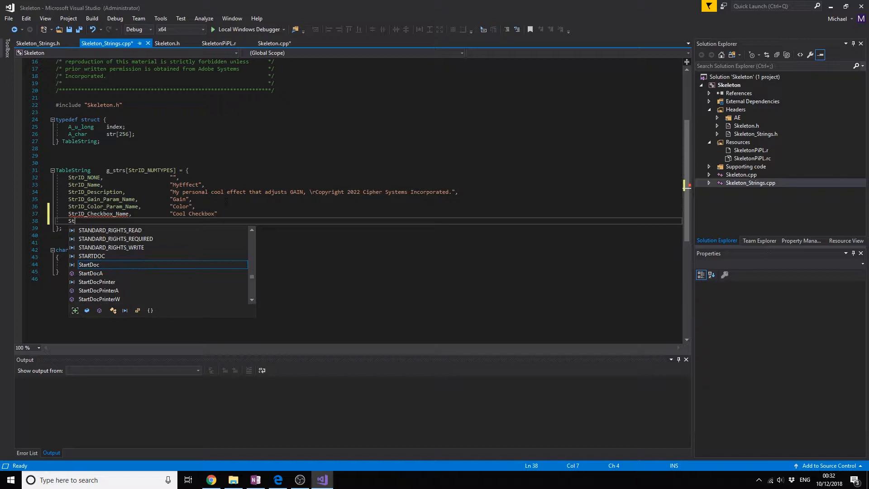
{"action": "type", "text": "rID"}
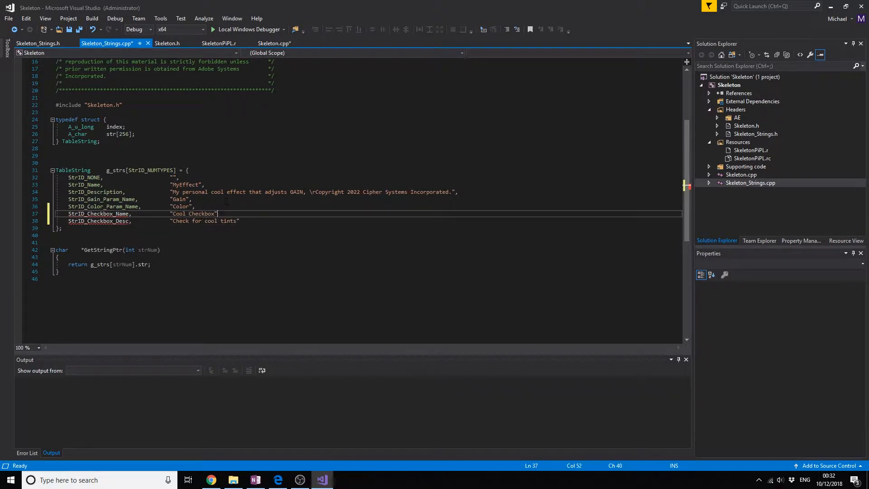
{"action": "type", "text": ","}
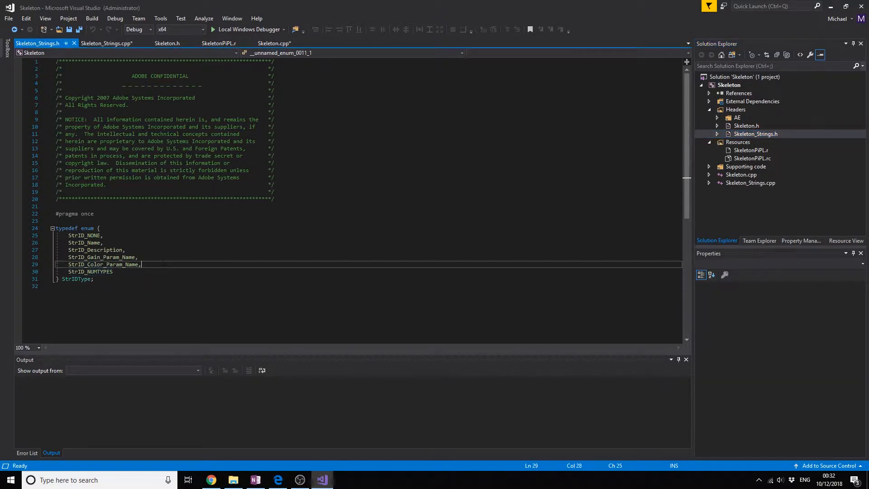
Step: Insert StrID_Checkbox_Name and StrID_Checkbox_Desc before StrID_NUMTYPES, then bring up Skeleton.h
{"action": "type", "text": "St"}
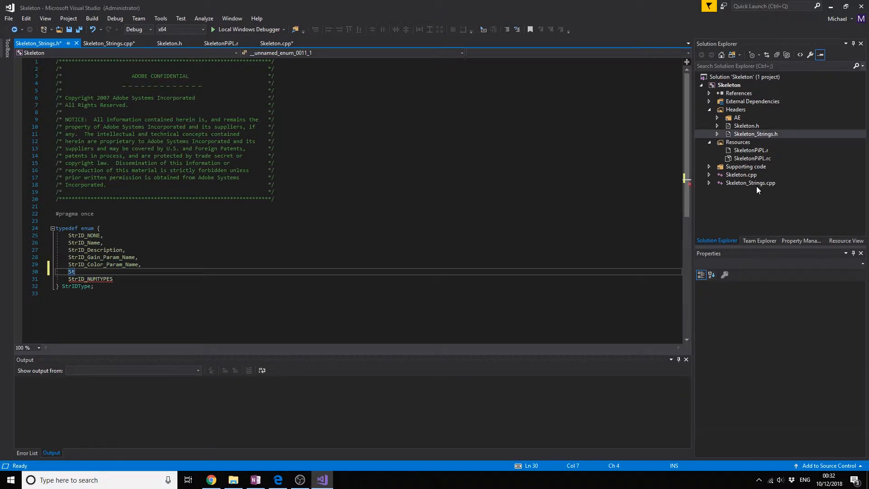
{"action": "left_click", "coordinate": [108, 43]}
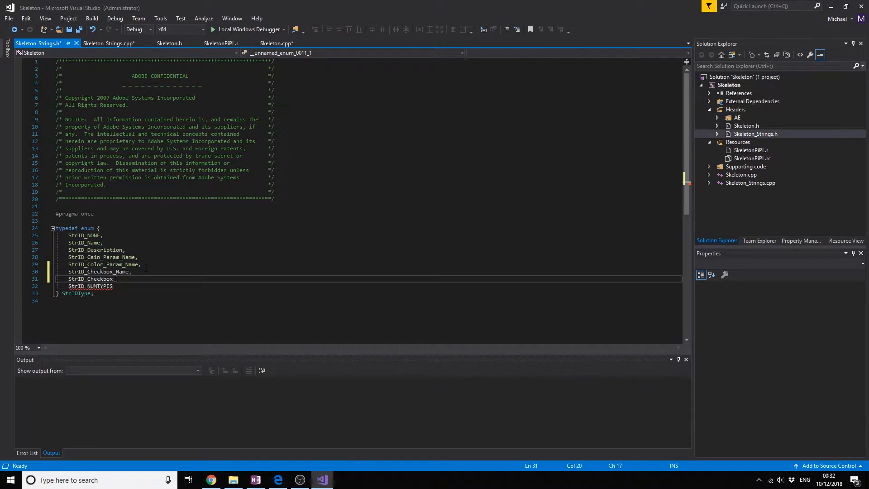
{"action": "type", "text": "_Desc,"}
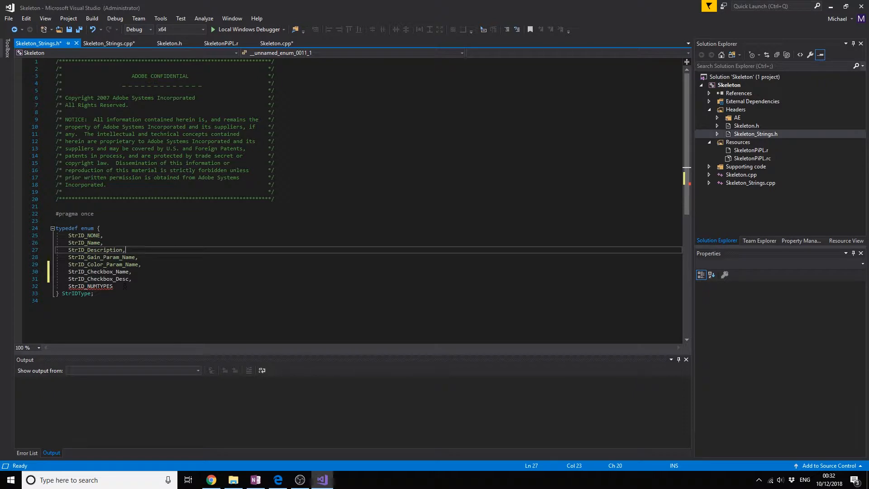
{"action": "double_click", "coordinate": [91, 286]}
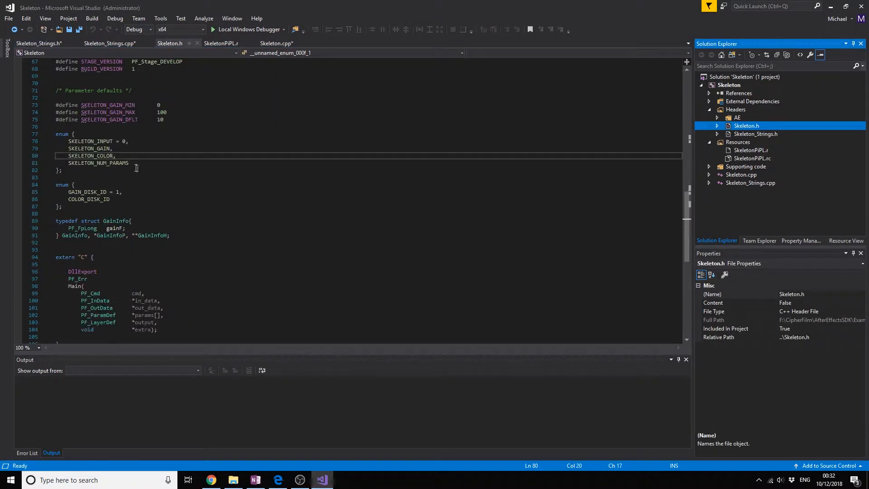
Step: Add SKELETON_CHECKBOX before SKELETON_NUM_PARAMS and CHECKBOX_DISK_ID after COLOR_DISK_ID in Skeleton.h
{"action": "left_click", "coordinate": [170, 43]}
{"action": "type", "text": "D"}
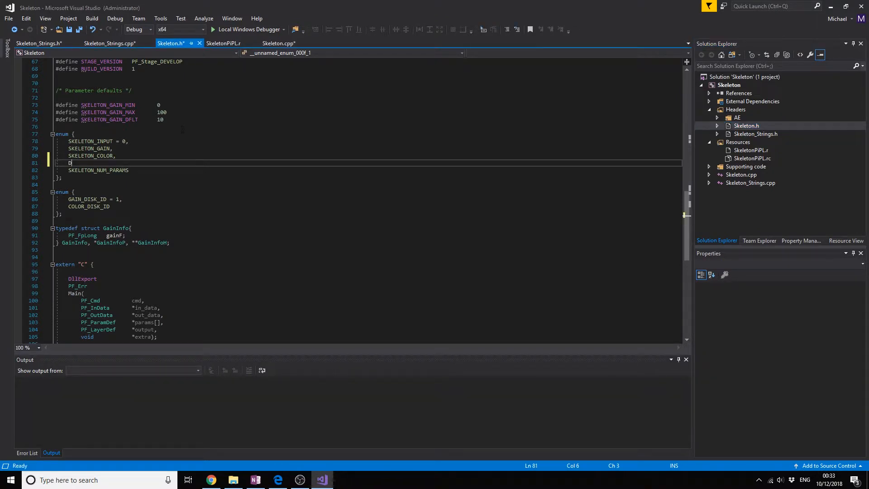
{"action": "type", "text": "SKELETON_"}
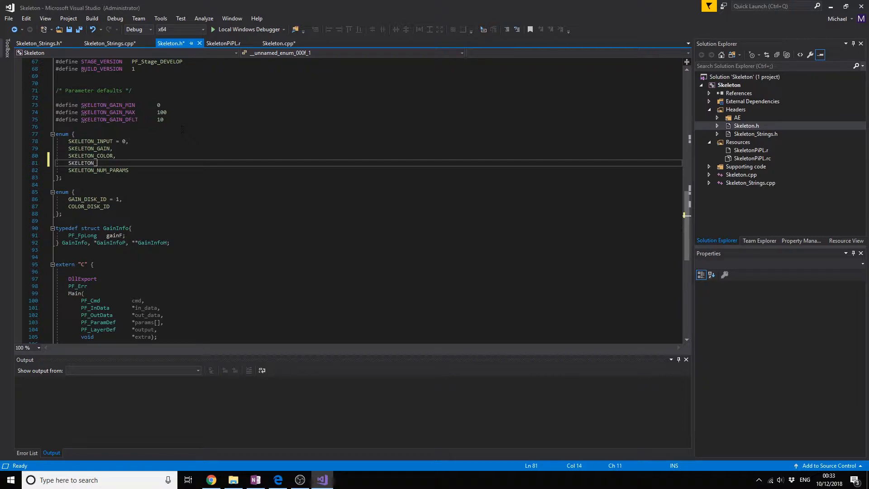
{"action": "type", "text": "CHECKBOX,"}
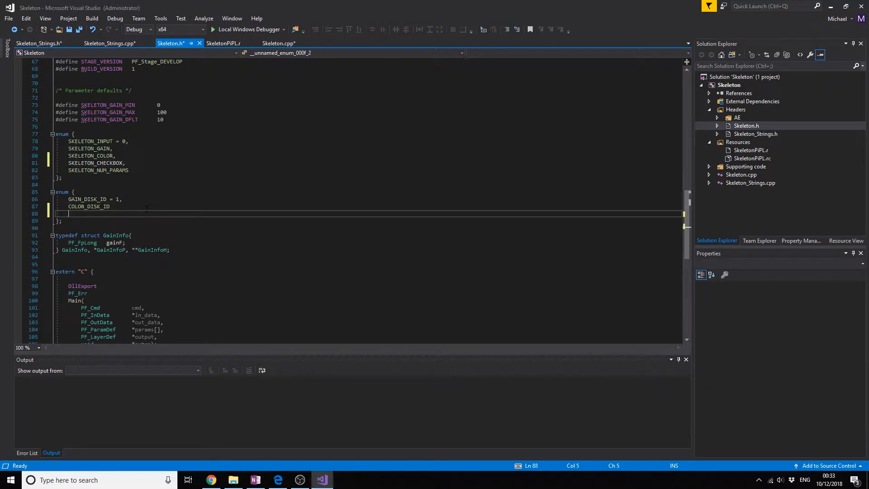
{"action": "type", "text": "C"}
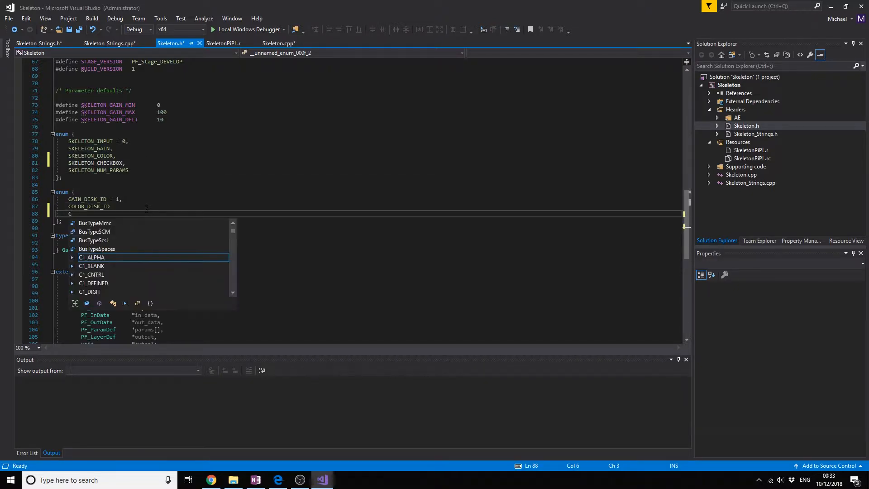
{"action": "type", "text": "HEC"}
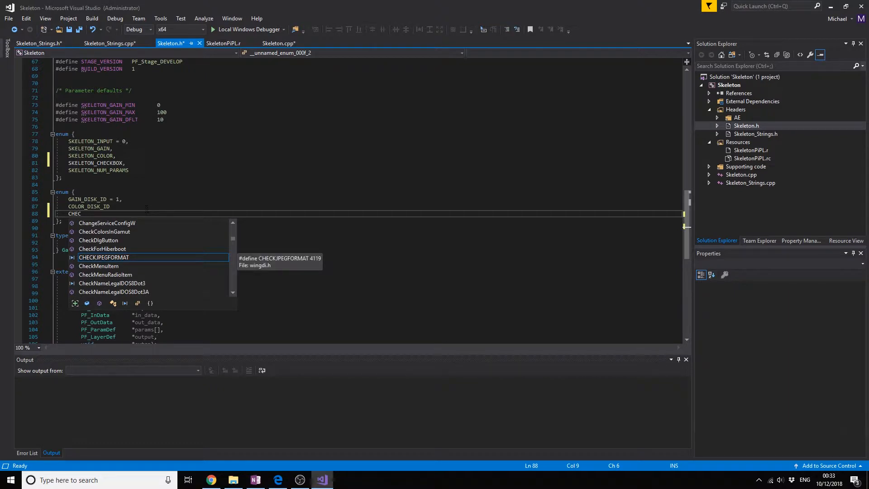
{"action": "type", "text": "KBOX_"}
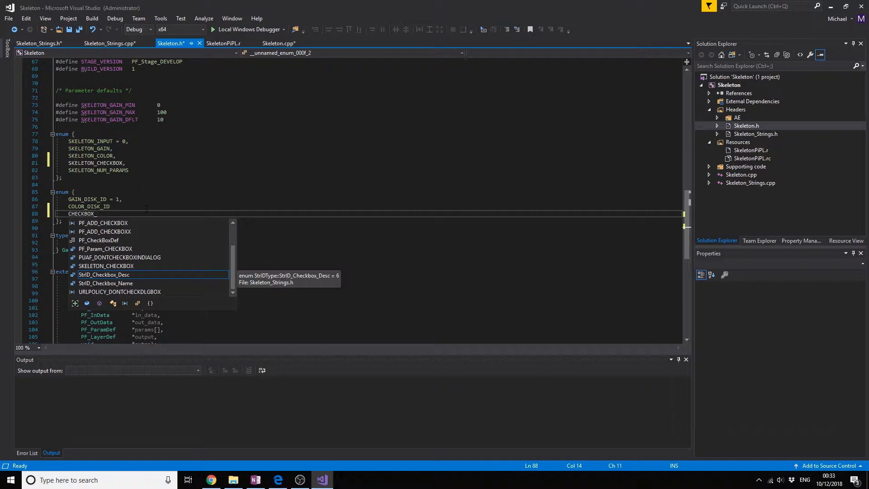
{"action": "type", "text": "DISK_ID"}
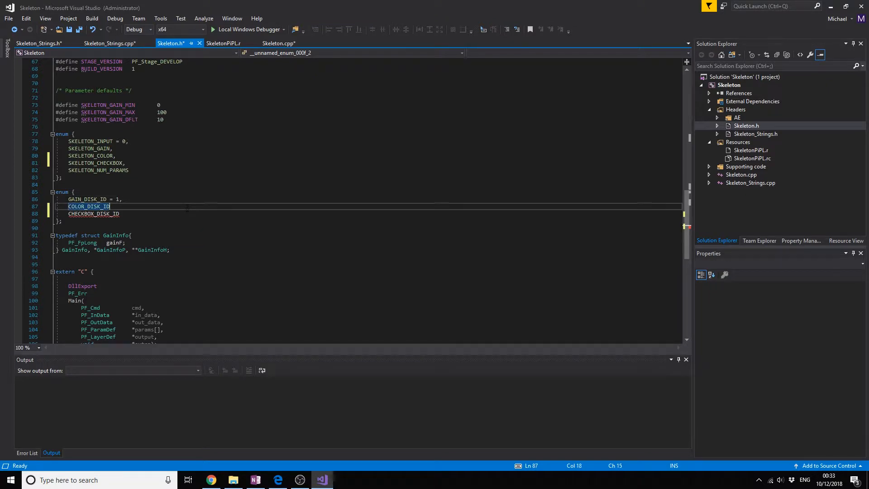
{"action": "type", "text": ","}
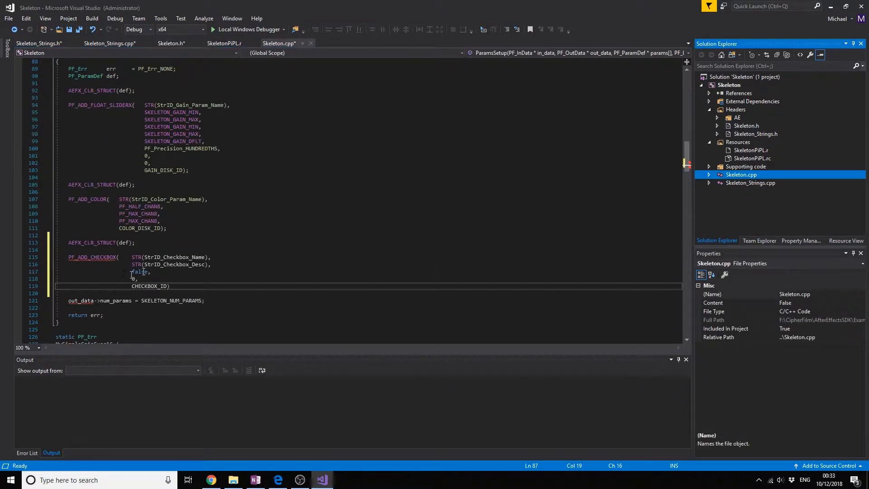
Step: Change PF_ADD_CHECKBOX to use CHECKBOX_DISK_ID and realign its false and remaining arguments
{"action": "left_click", "coordinate": [159, 286]}
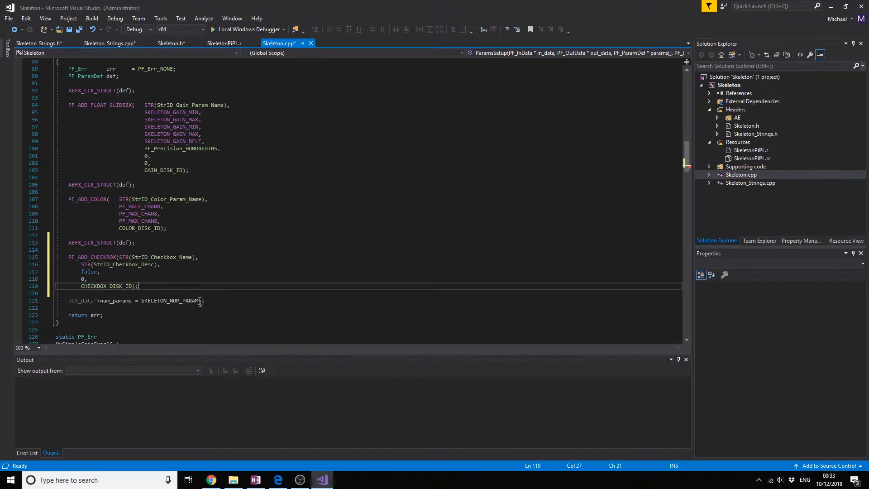
{"action": "left_click", "coordinate": [86, 265]}
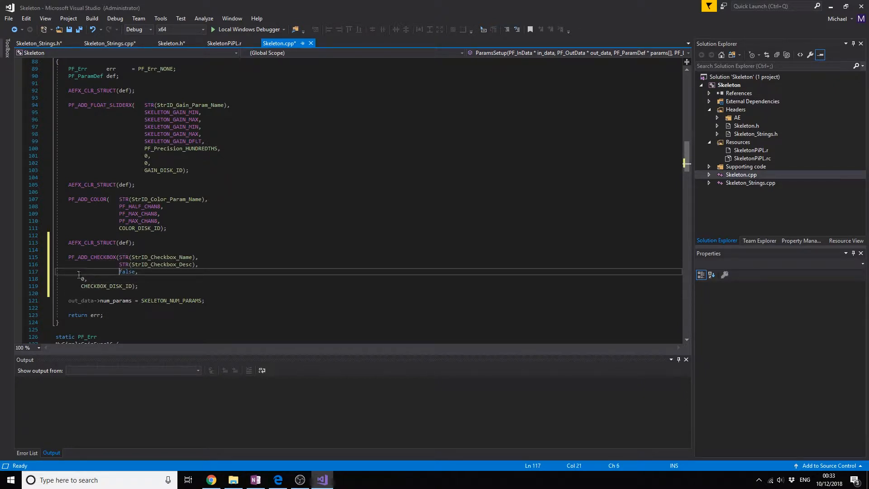
{"action": "left_click", "coordinate": [80, 286]}
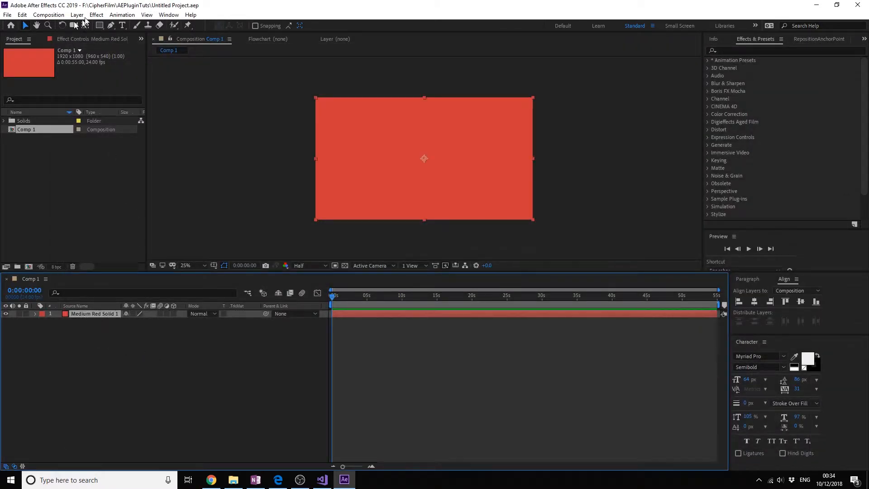
Step: Tick the Skeleton effect's Cool Checkbox on the red solid, then close After Effects past the save prompt
{"action": "left_click", "coordinate": [96, 15]}
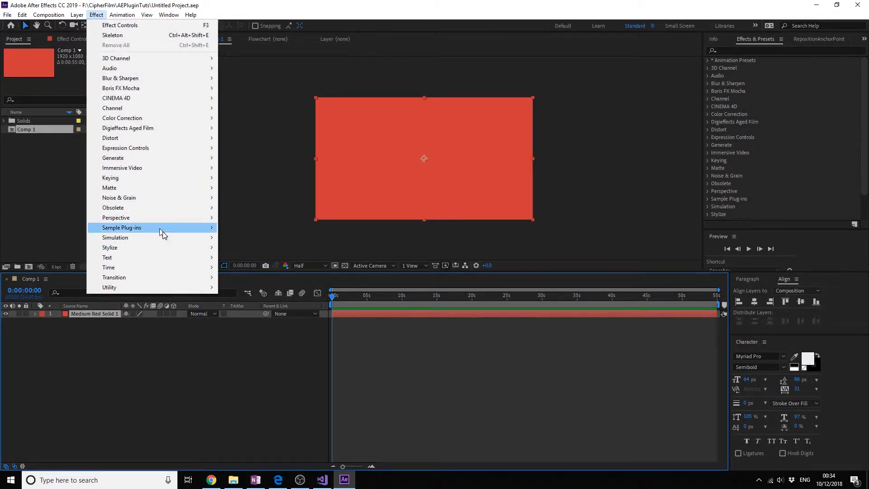
{"action": "left_click", "coordinate": [113, 35]}
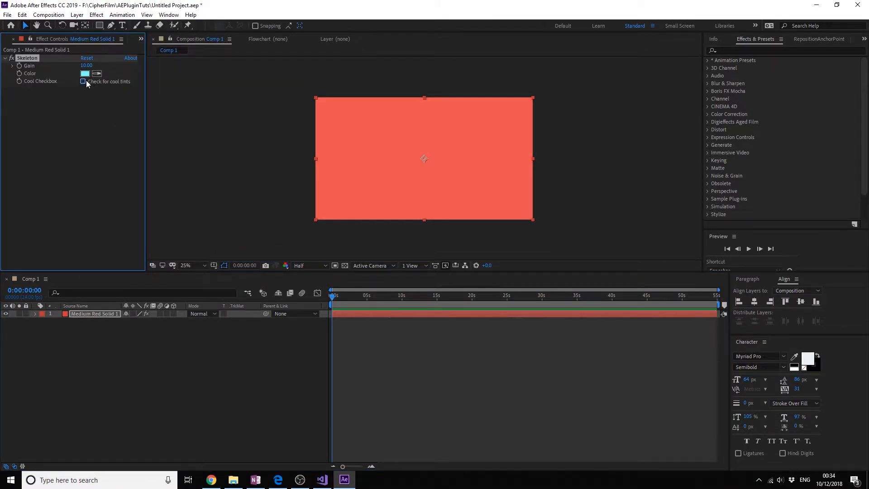
{"action": "left_click", "coordinate": [83, 82]}
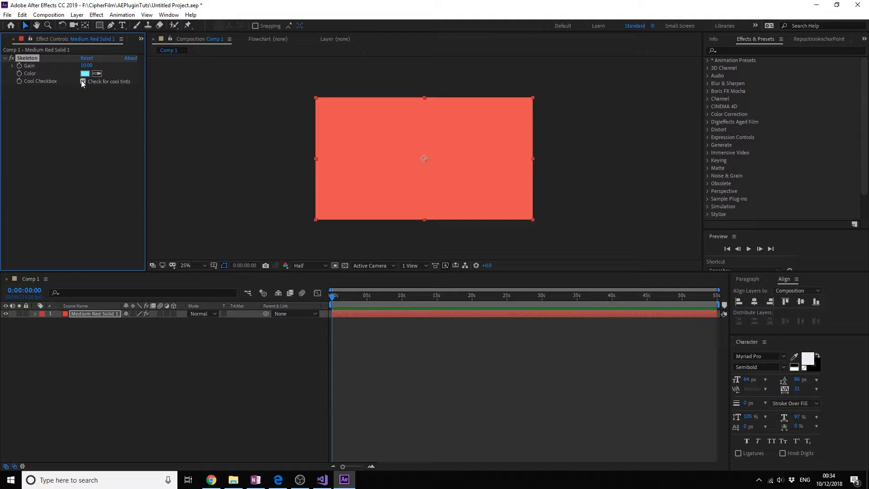
{"action": "left_click", "coordinate": [82, 82]}
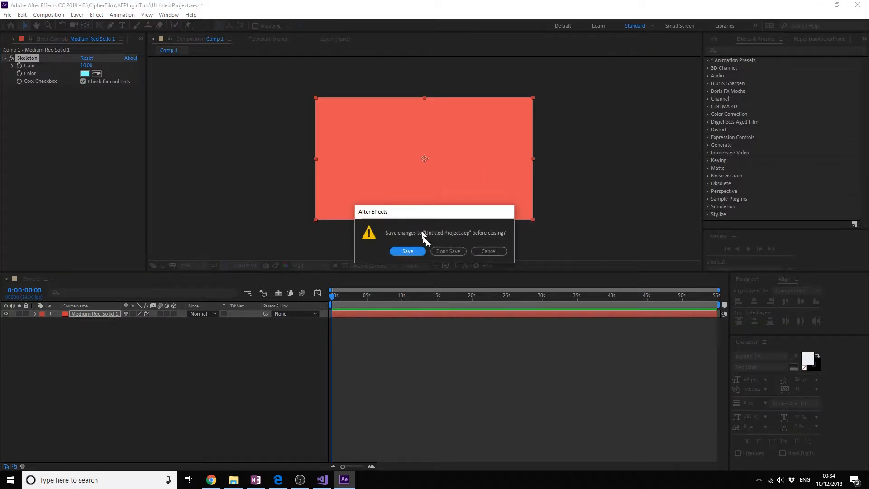
{"action": "left_click", "coordinate": [447, 251]}
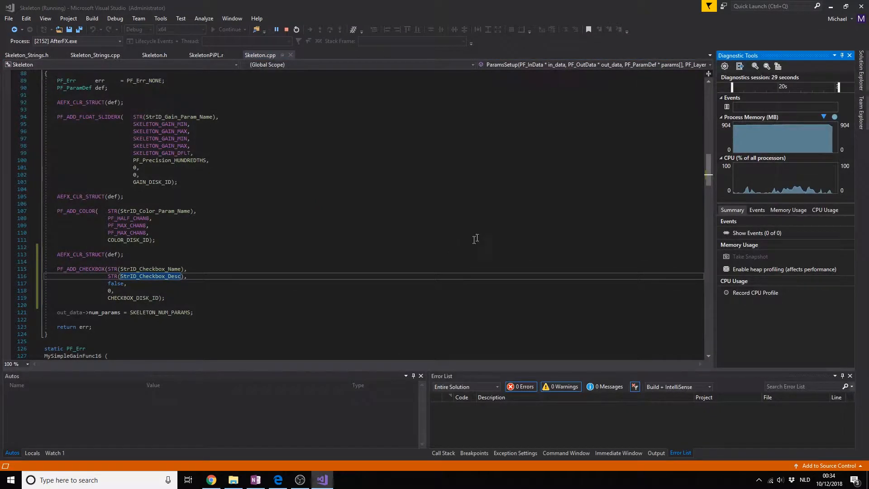
Step: Insert AEFX_CLR_STRUCT(def); on a new line after the checkbox parameter in ParamsSetup
{"action": "left_click", "coordinate": [285, 29]}
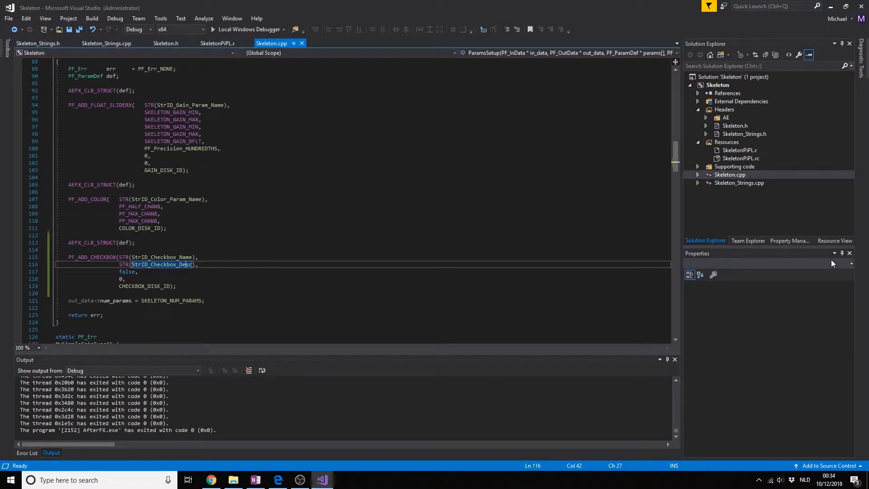
{"action": "scroll", "scroll_direction": "down", "scroll_amount": 3}
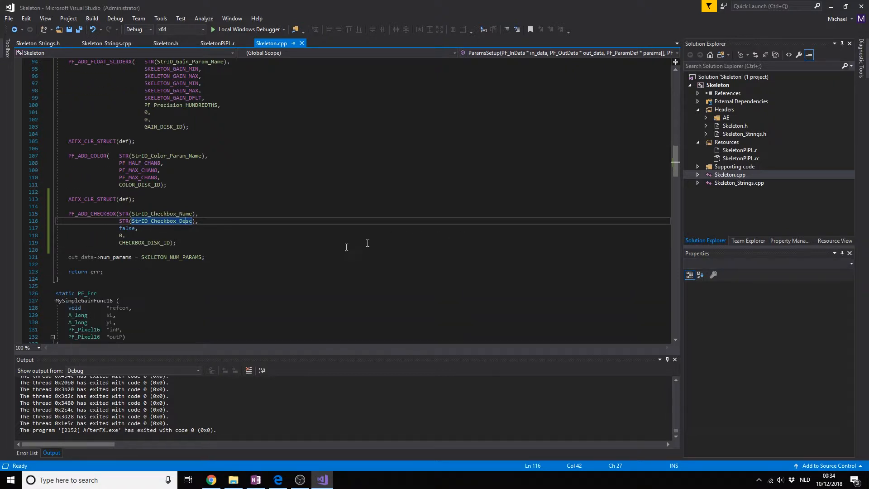
{"action": "key", "text": "enter"}
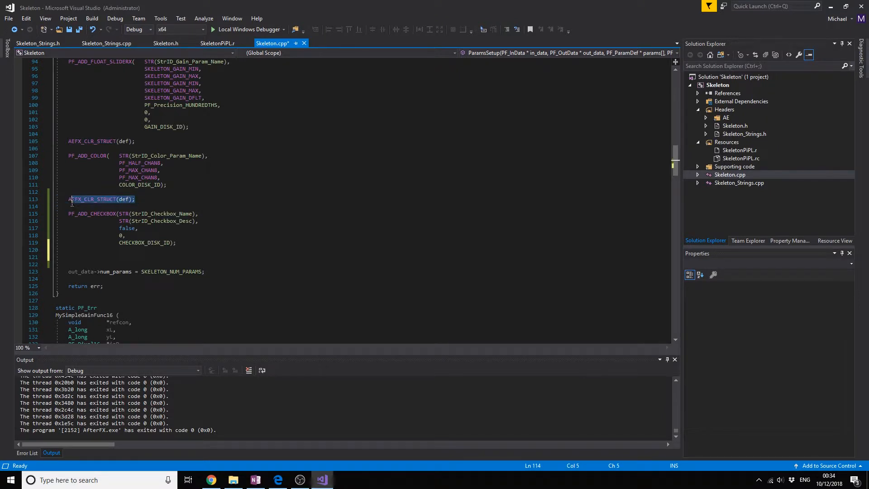
{"action": "left_click", "coordinate": [72, 256]}
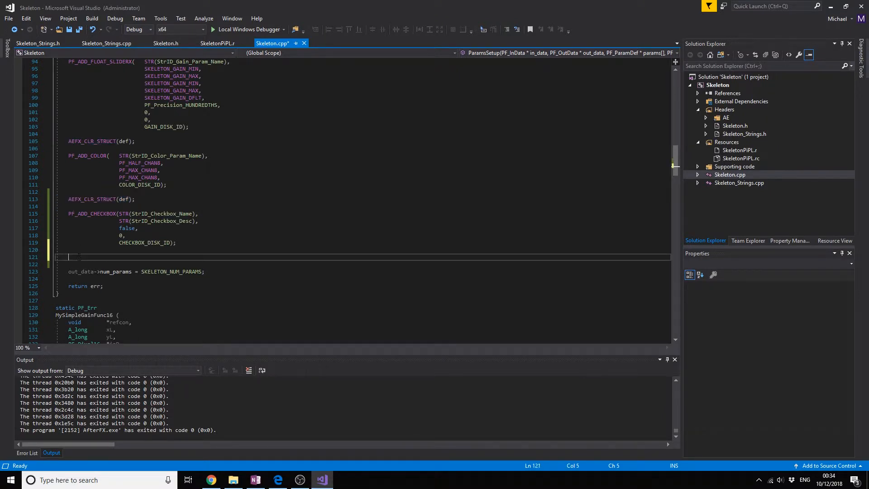
{"action": "type", "text": "AEFX_CLR_STRUCT(def);"}
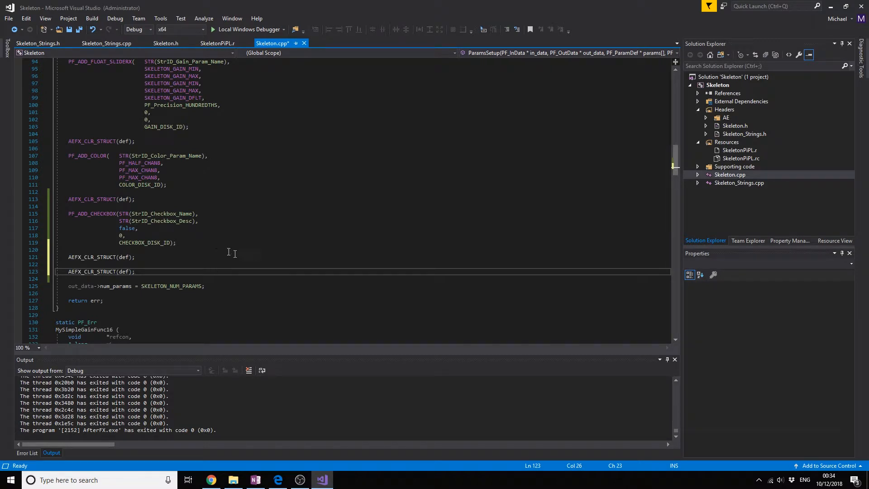
{"action": "mouse_move", "coordinate": [344, 280]}
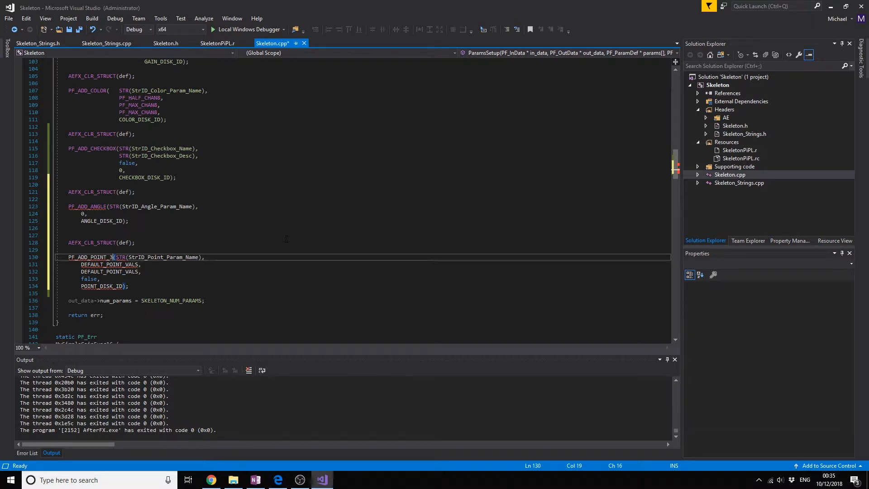
Step: Adjust the pasted PF_ADD_ANGLE and PF_ADD_POINT calls, editing the point macro name and DEFAULT_POINT_VALS arguments
{"action": "double_click", "coordinate": [90, 257]}
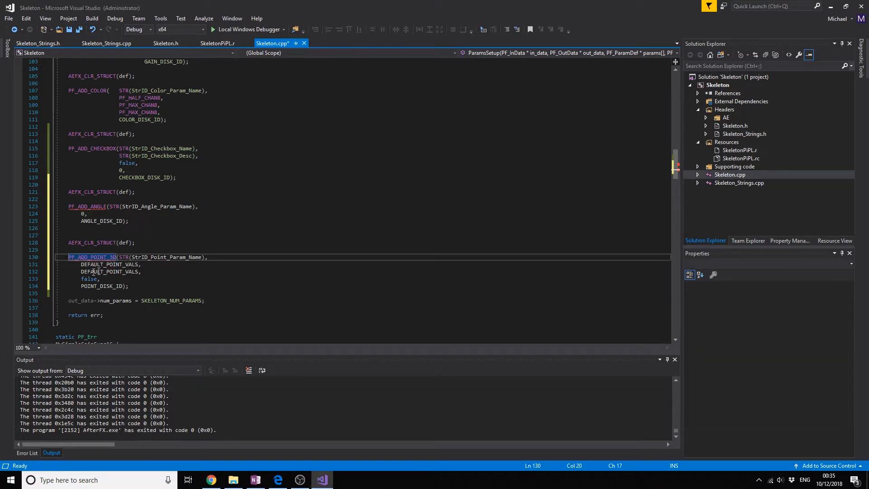
{"action": "left_click", "coordinate": [83, 264]}
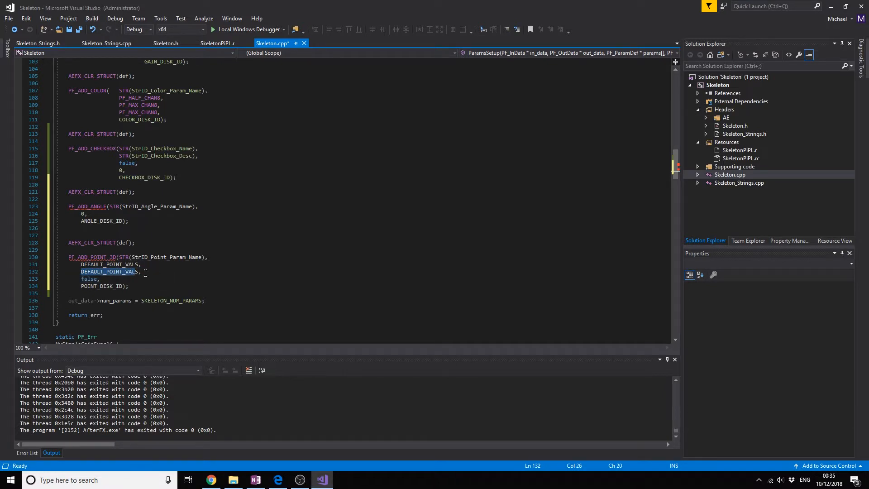
{"action": "left_click", "coordinate": [141, 271]}
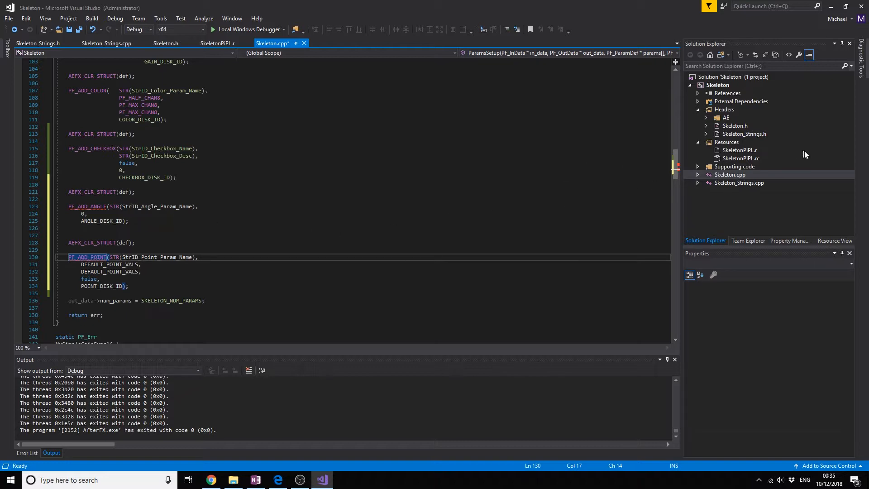
Step: Add StrID_Angle_Param_Name and StrID_Point_Param_Name before StrID_NUMTYPES in Skeleton_Strings.h
{"action": "left_click", "coordinate": [740, 182]}
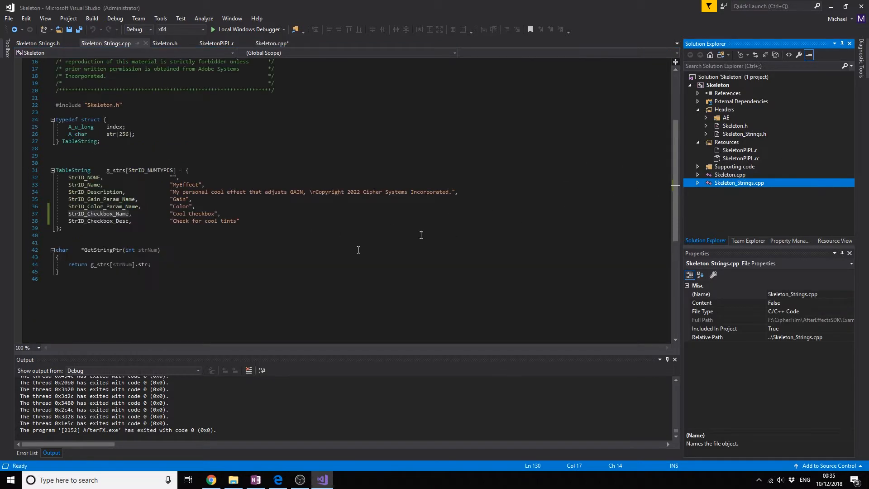
{"action": "key", "text": "Enter"}
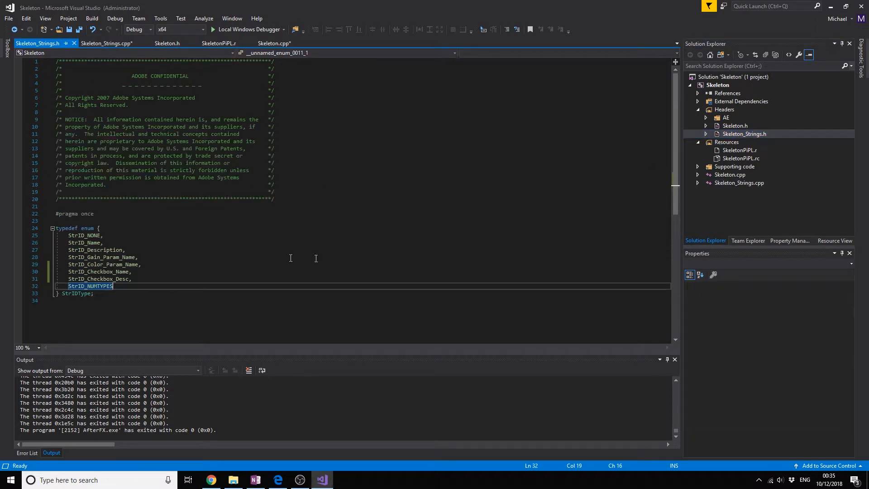
{"action": "left_click", "coordinate": [94, 279]}
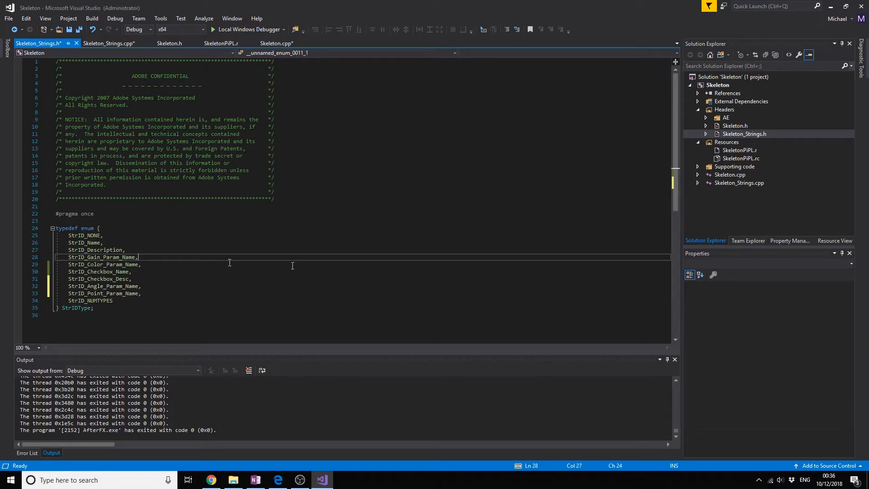
Step: Add SKELETON_ANGLE, SKELETON_POINT, ANGLE_DISK_ID and POINT_DISK_ID to the enums in Skeleton.h
{"action": "left_click", "coordinate": [170, 43]}
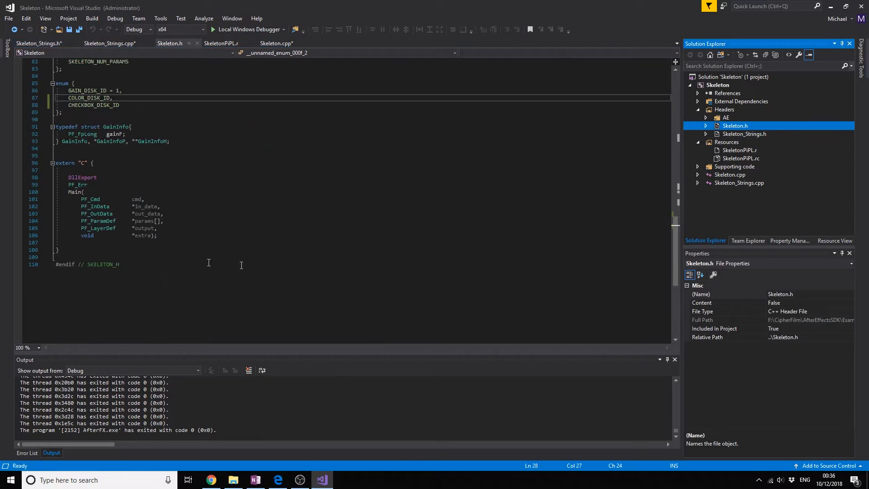
{"action": "scroll", "scroll_direction": "up", "scroll_amount": 3}
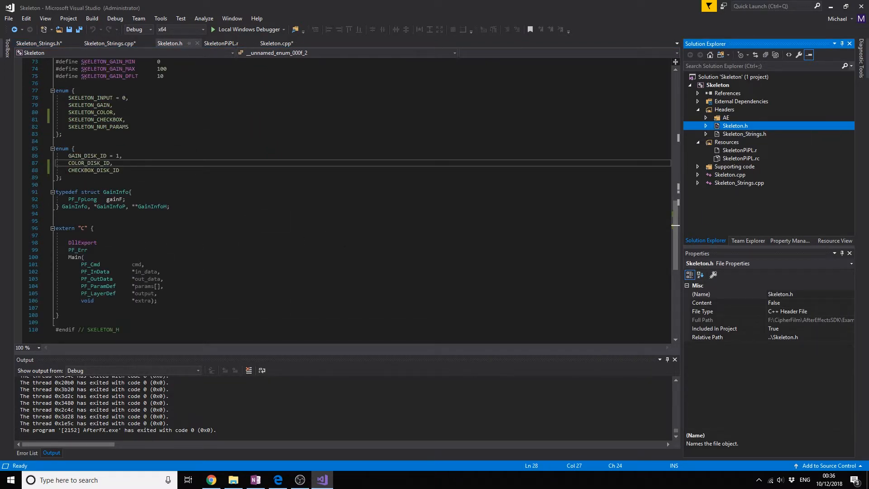
{"action": "left_click", "coordinate": [138, 105]}
{"action": "type", "text": ","}
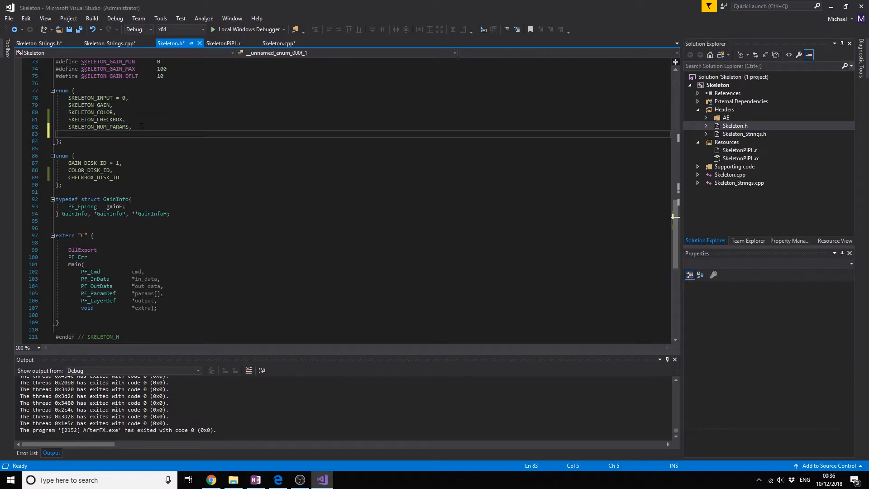
{"action": "type", "text": "SKELETON_"}
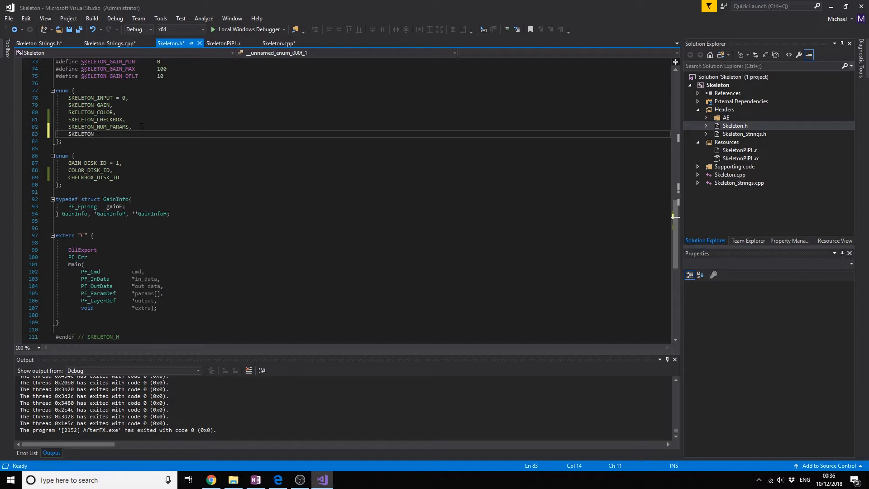
{"action": "type", "text": "ANGLE,"}
{"action": "type", "text": "SKELETO"}
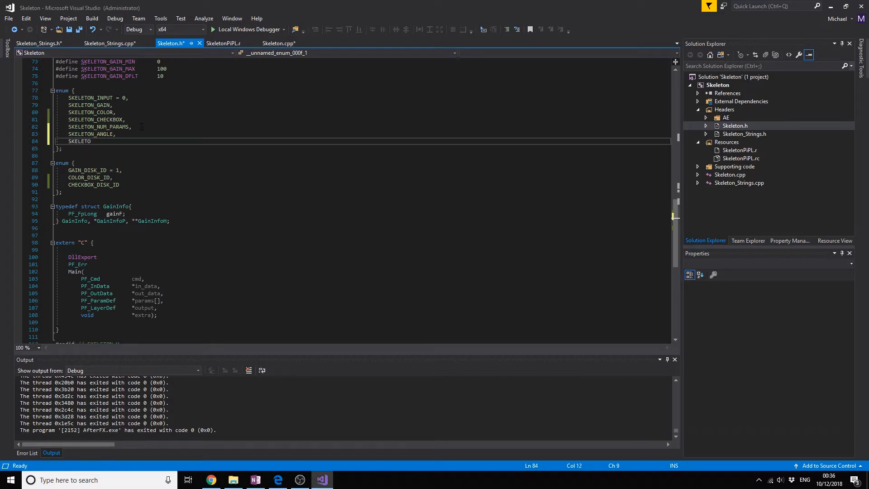
{"action": "type", "text": "N_POINT"}
{"action": "type", "text": "ANGLE_DISK_ID"}
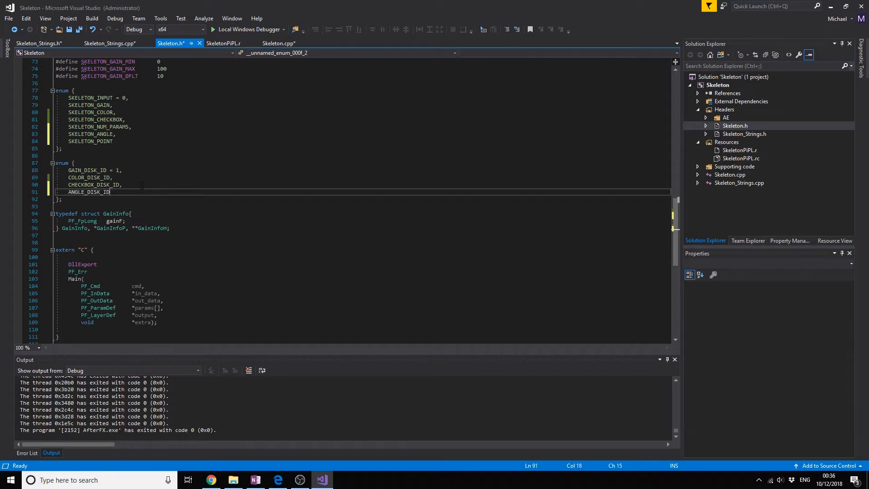
{"action": "type", "text": ","}
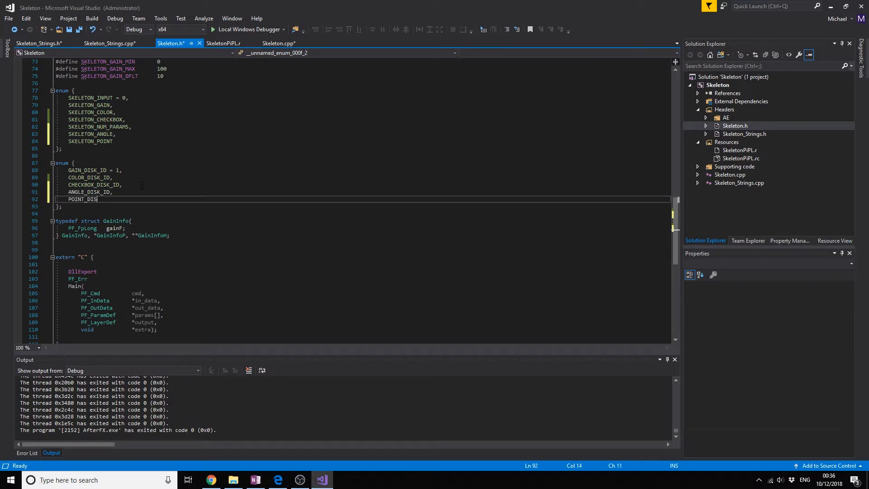
{"action": "type", "text": "K_ID"}
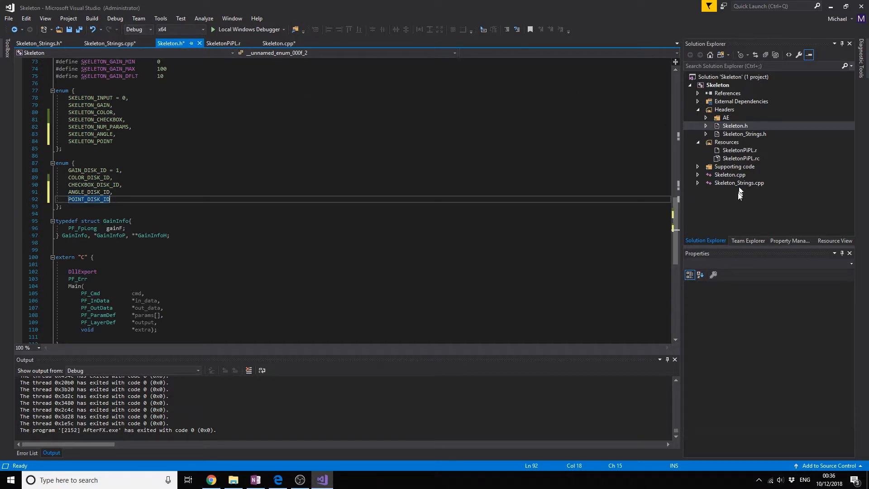
Step: Review Skeleton.cpp's parameter code, then return to Skeleton.h ready for new defines
{"action": "left_click", "coordinate": [738, 183]}
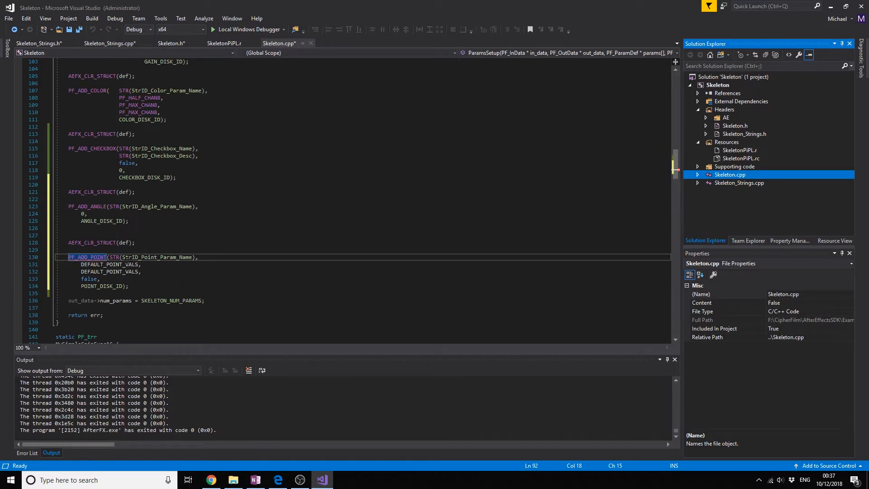
{"action": "mouse_move", "coordinate": [87, 256]}
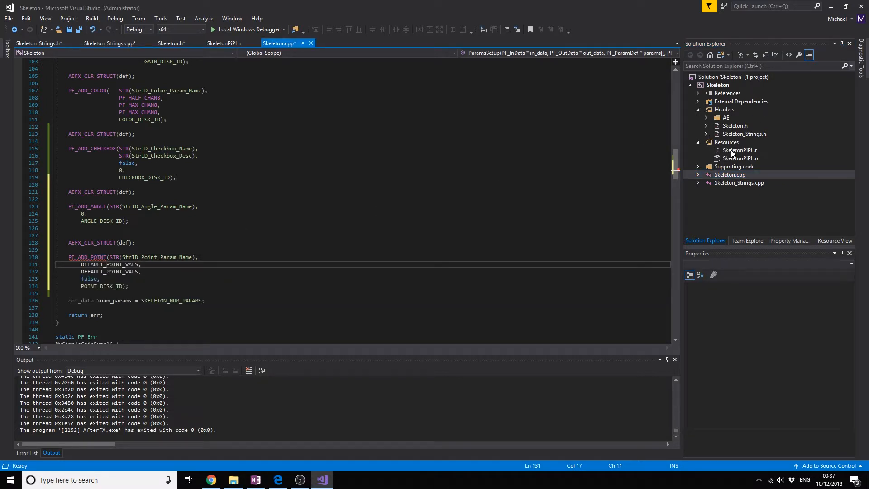
{"action": "left_click", "coordinate": [734, 125]}
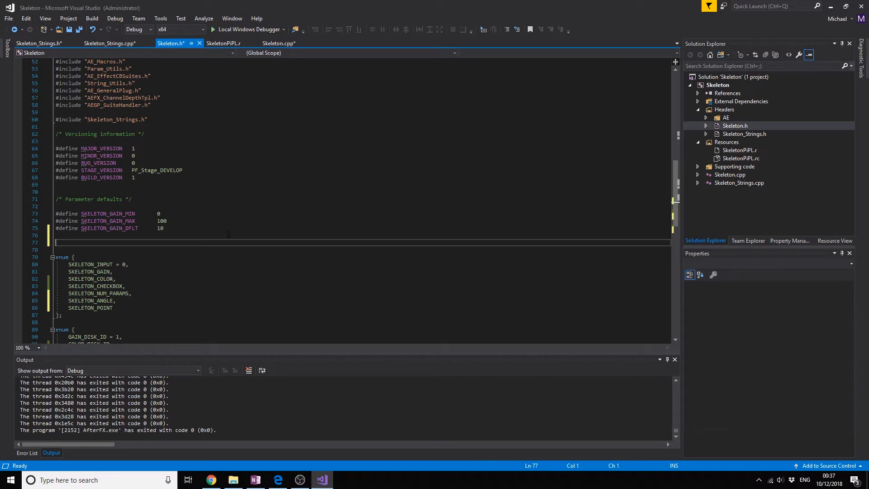
Step: Define SKELETON_POINT_VALS as 50 under Parameter defaults in Skeleton.h, then bring up Skeleton.cpp
{"action": "type", "text": "#define"}
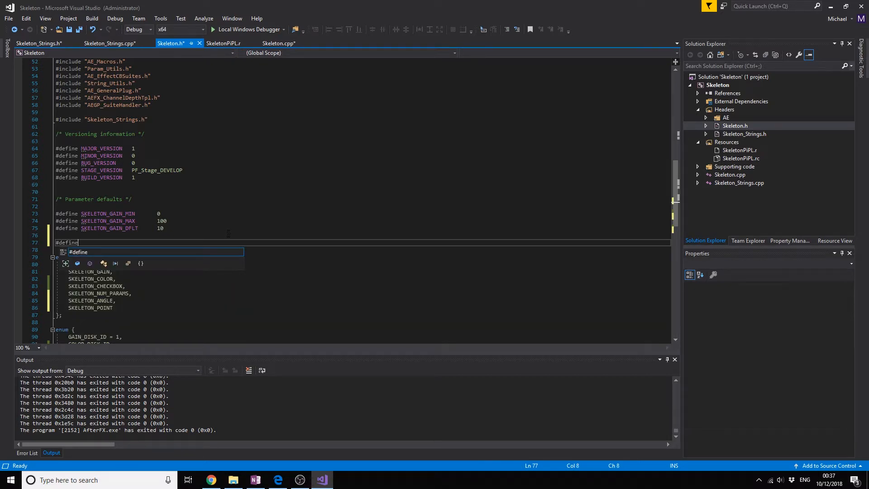
{"action": "type", "text": "D"}
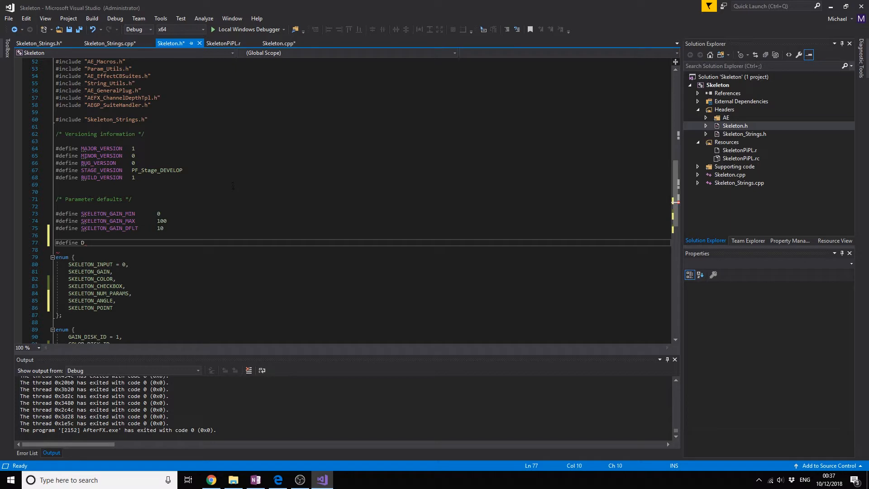
{"action": "type", "text": "SKELETON"}
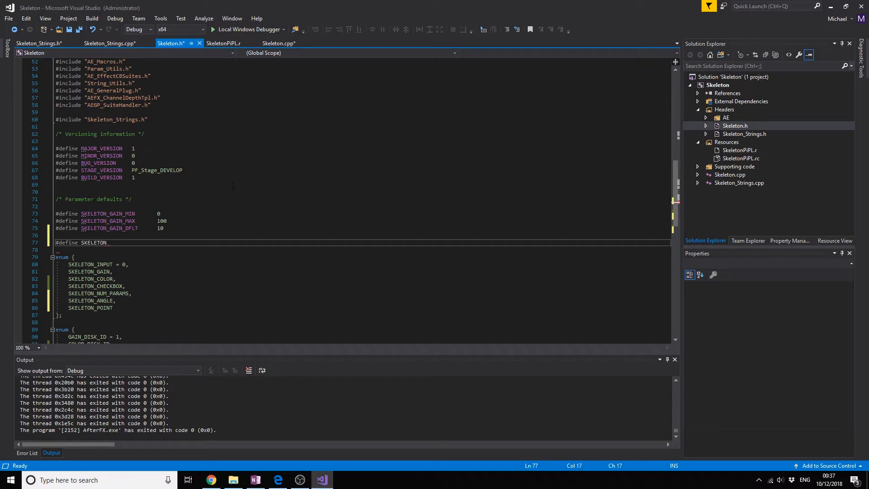
{"action": "type", "text": "_P"}
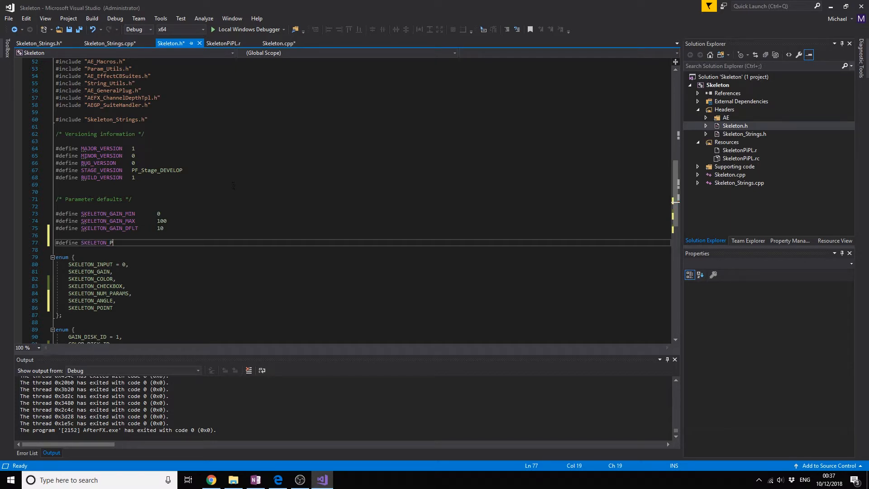
{"action": "type", "text": "OINT"}
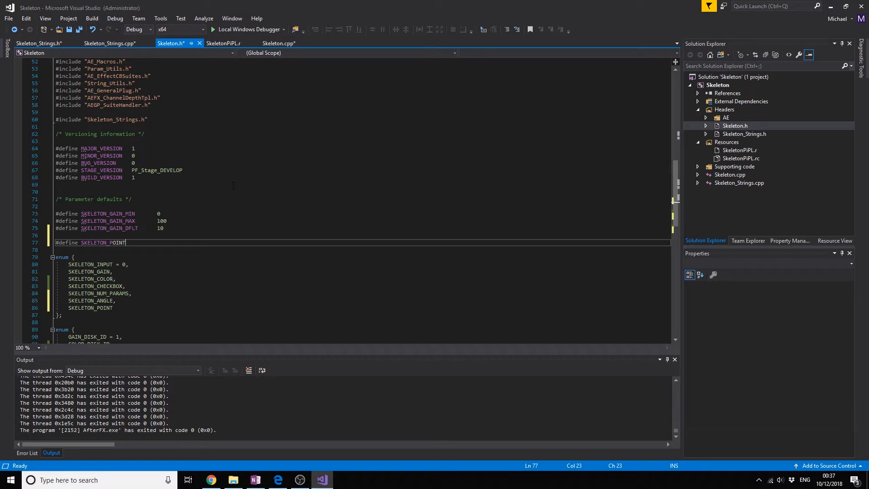
{"action": "type", "text": "_VALS"}
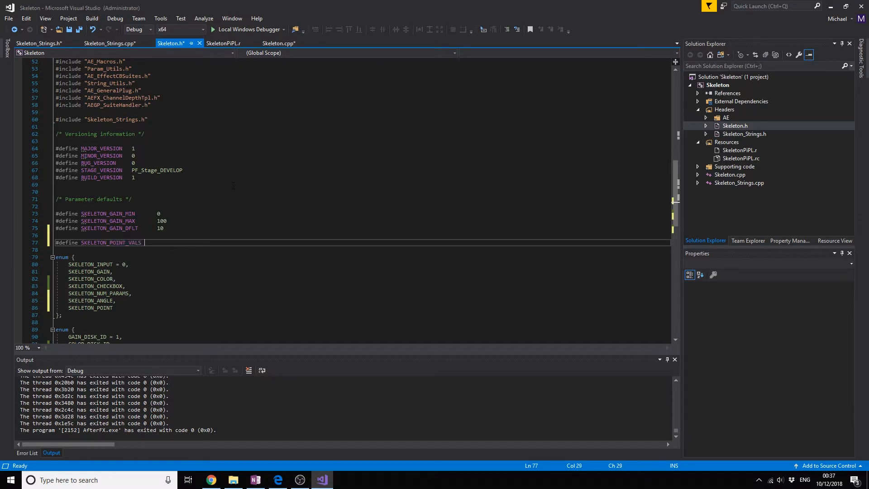
{"action": "left_click", "coordinate": [142, 242]}
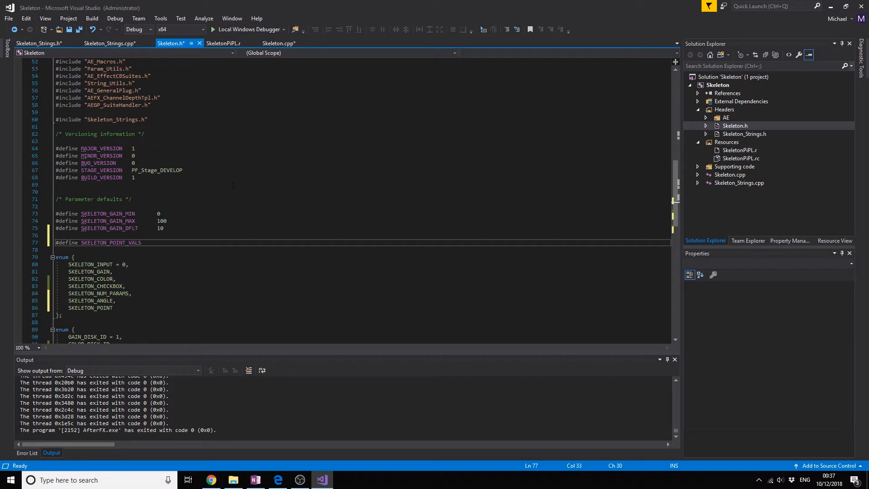
{"action": "type", "text": "50"}
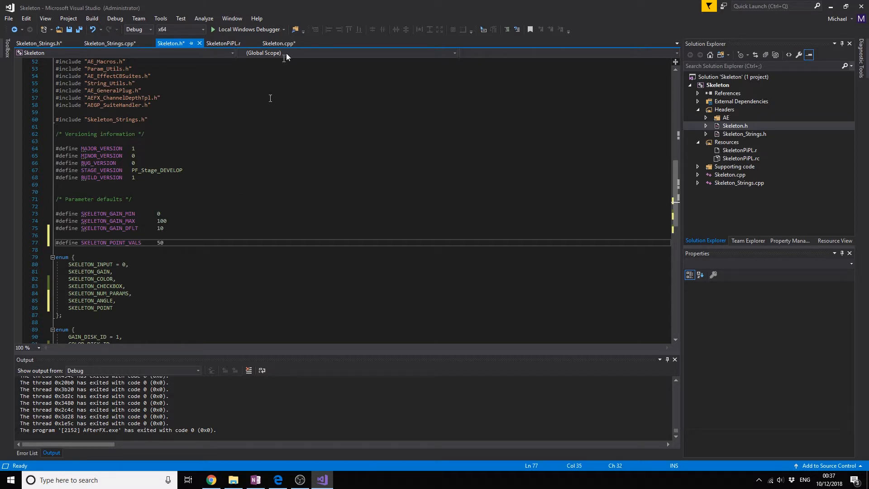
{"action": "left_click", "coordinate": [730, 175]}
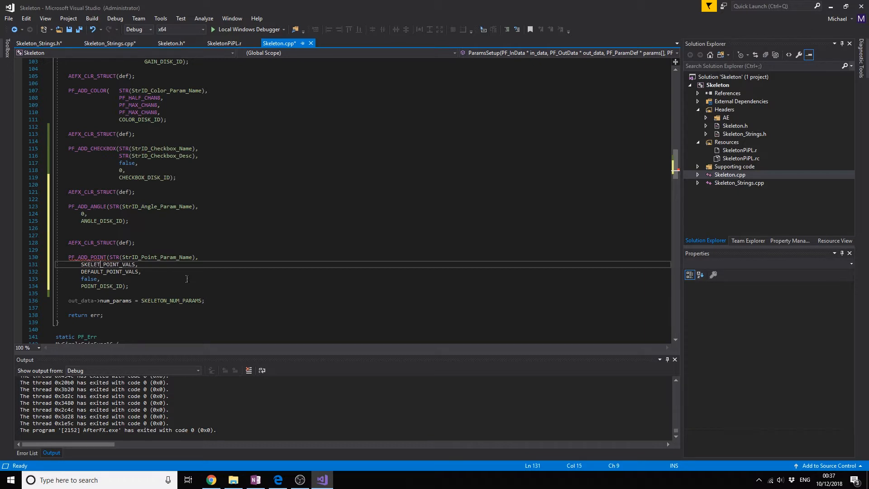
Step: Replace DEFAULT_POINT_VALS with SKELETON_POINT_VALS in PF_ADD_POINT and launch After Effects via the debugger
{"action": "double_click", "coordinate": [106, 264]}
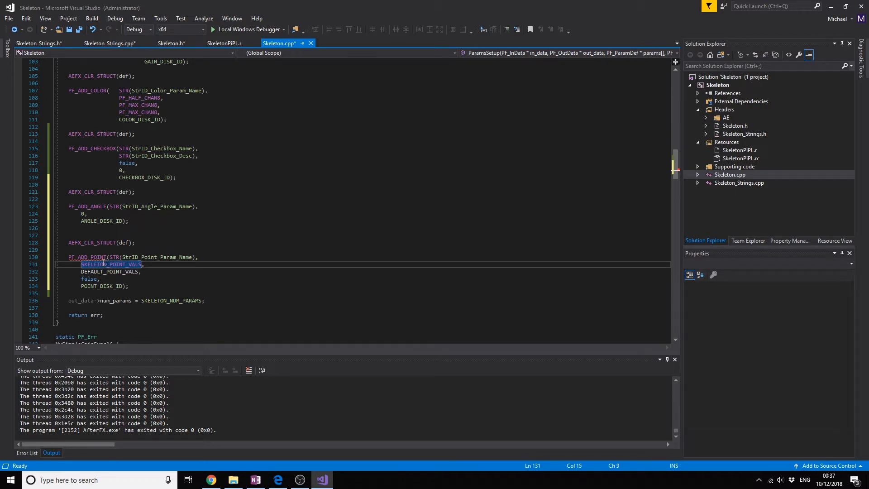
{"action": "left_click", "coordinate": [81, 264]}
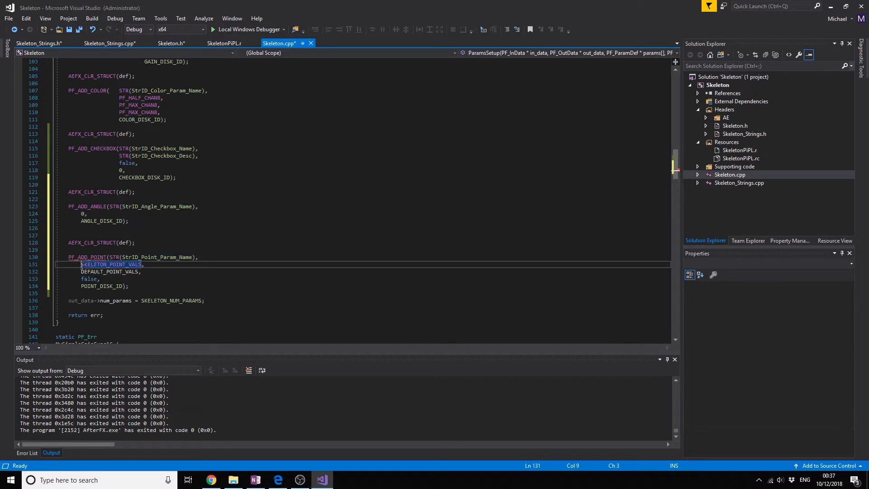
{"action": "double_click", "coordinate": [92, 263]}
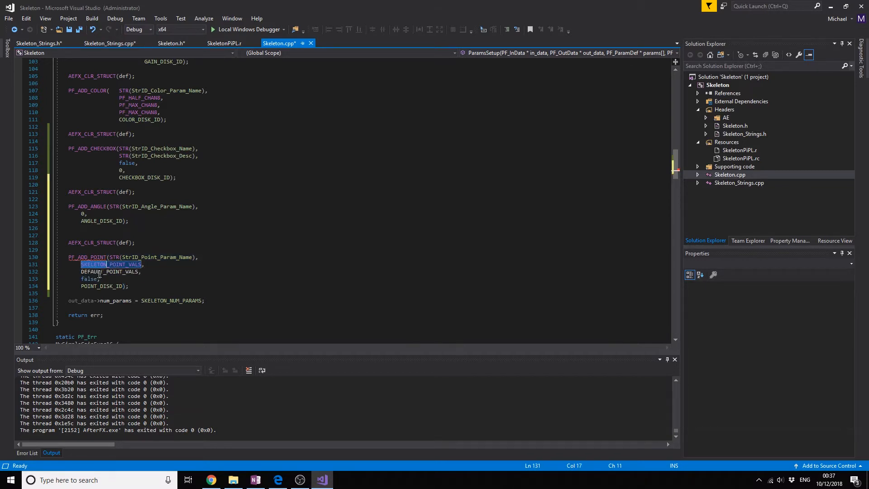
{"action": "left_click", "coordinate": [99, 271]}
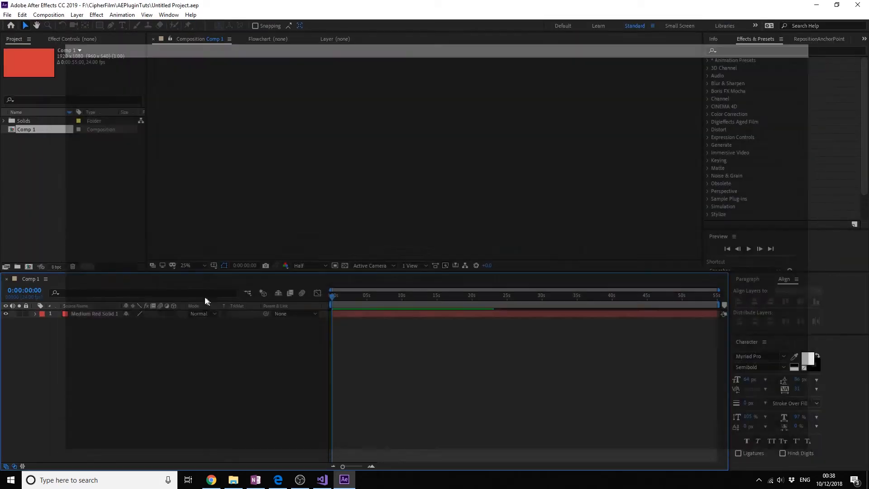
Step: Apply Effect > Sample Plug-ins > Skeleton to the red solid, dismiss the parameter count mismatch error, return to Visual Studio
{"action": "left_click", "coordinate": [96, 15]}
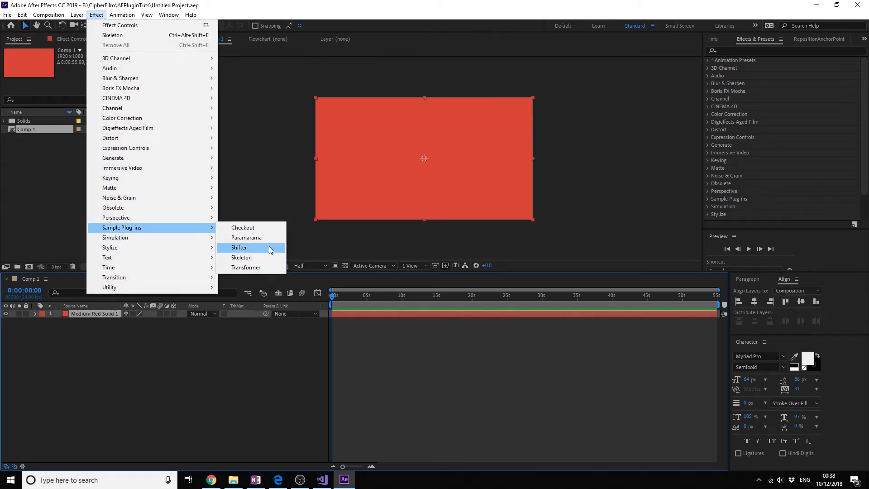
{"action": "left_click", "coordinate": [241, 257]}
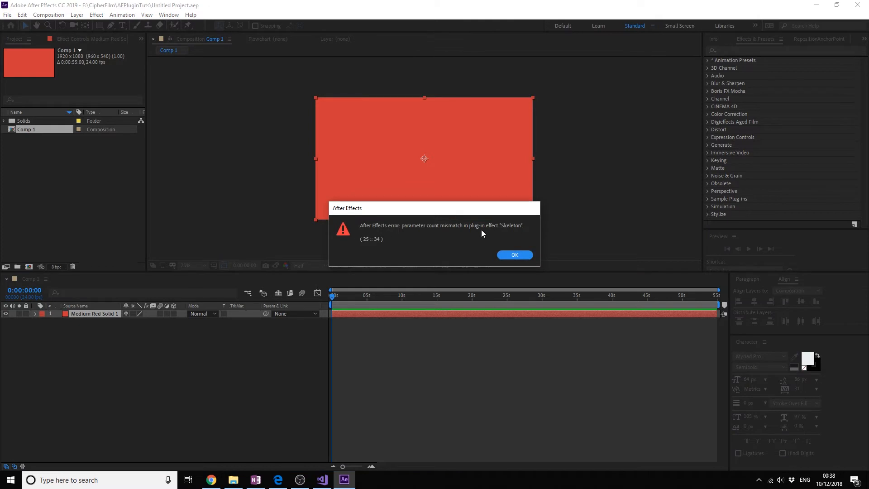
{"action": "mouse_move", "coordinate": [402, 229]}
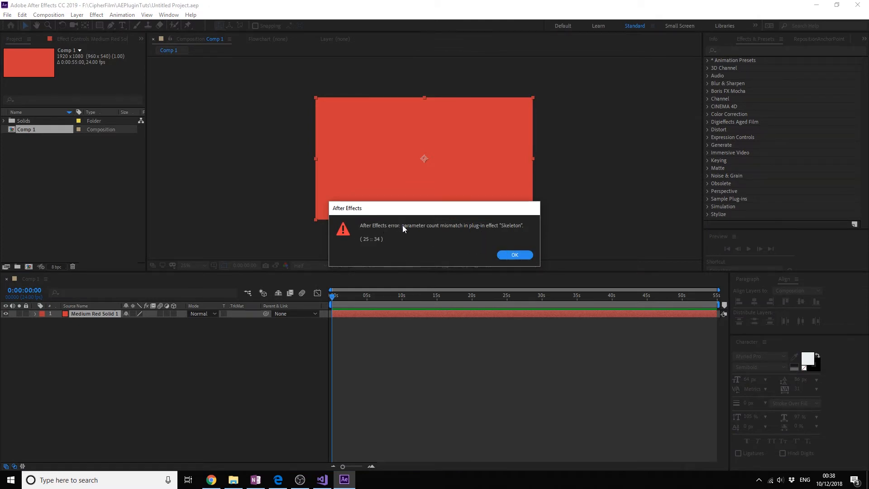
{"action": "left_click", "coordinate": [514, 255]}
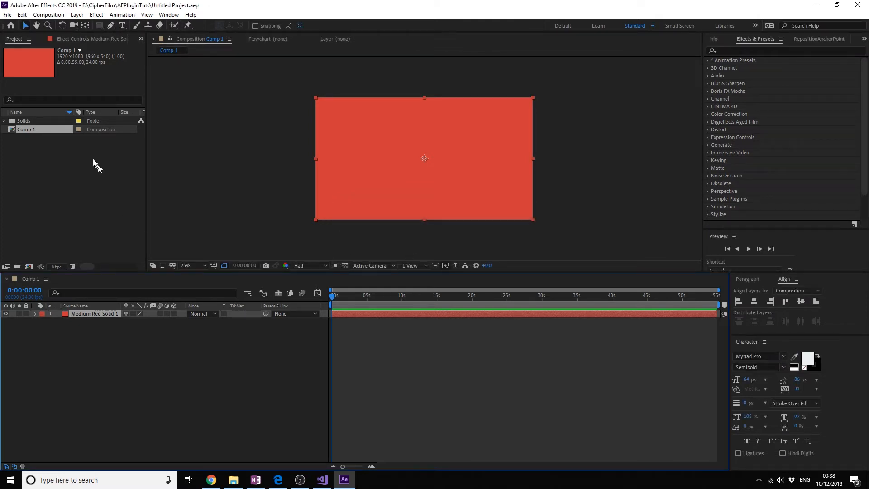
{"action": "left_click", "coordinate": [321, 480]}
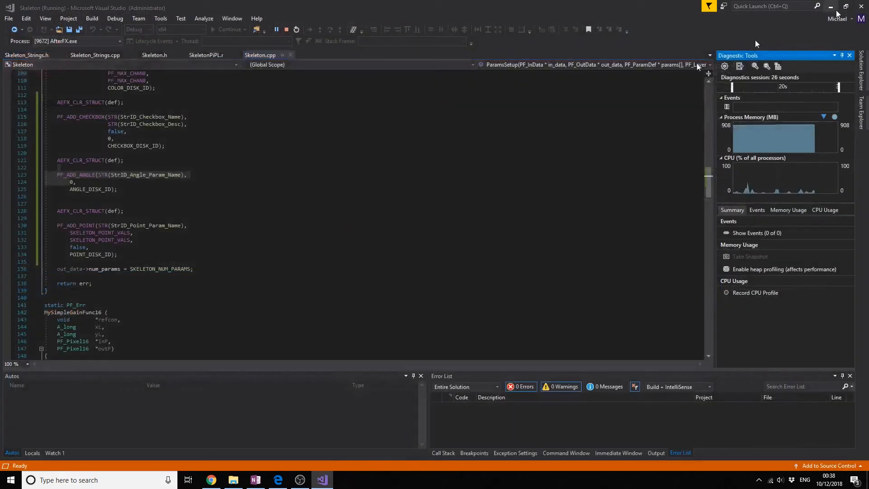
Step: Stop debugging and move SKELETON_NUM_PARAMS after SKELETON_POINT in Skeleton.h, then relaunch After Effects
{"action": "left_click", "coordinate": [285, 29]}
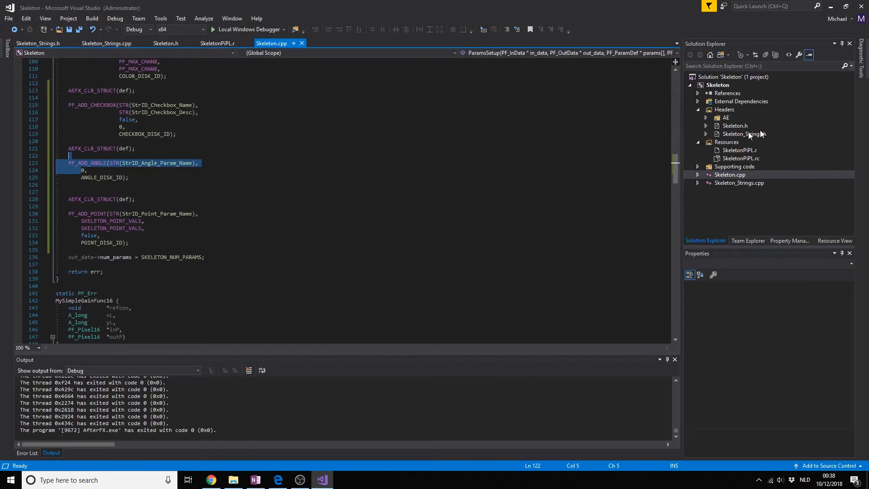
{"action": "left_click", "coordinate": [734, 125]}
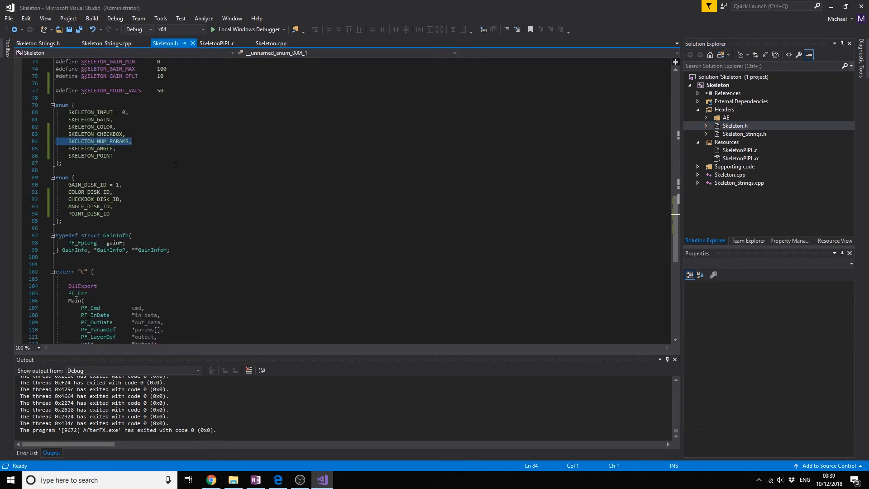
{"action": "key", "text": "Delete"}
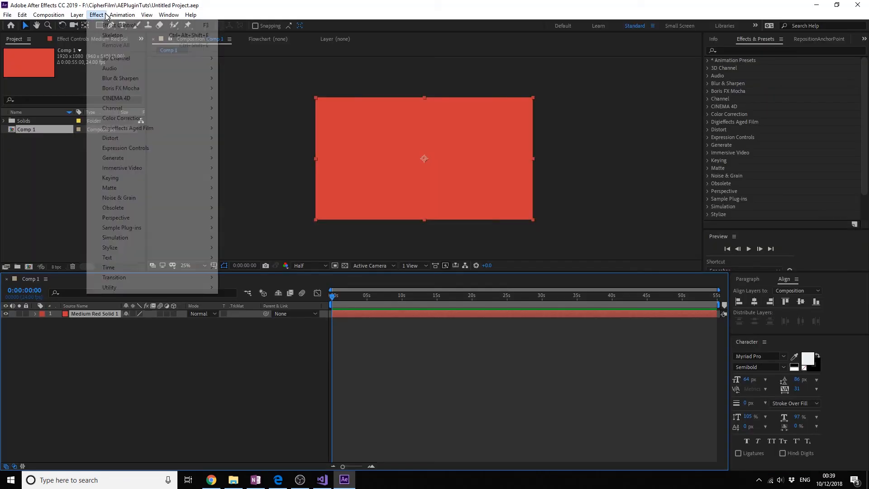
{"action": "mouse_move", "coordinate": [121, 227]}
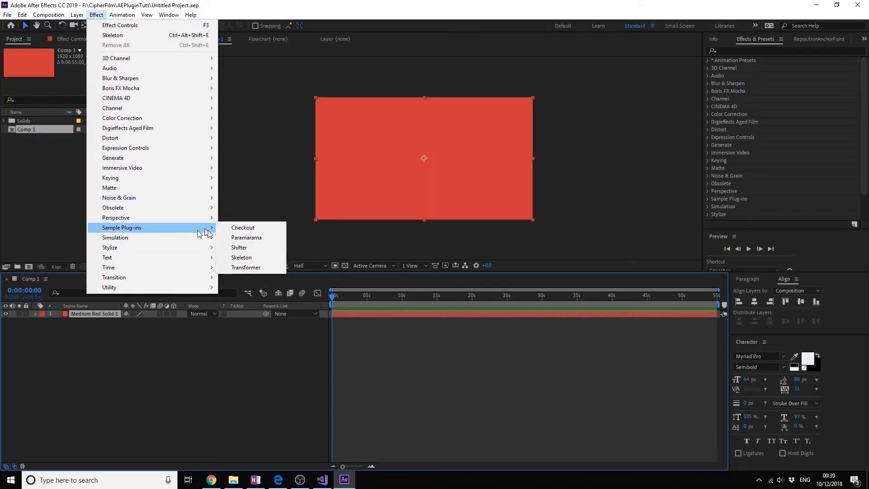
Step: Apply Skeleton to the red solid without error and place the Point parameter left of the solid's centre
{"action": "left_click", "coordinate": [240, 257]}
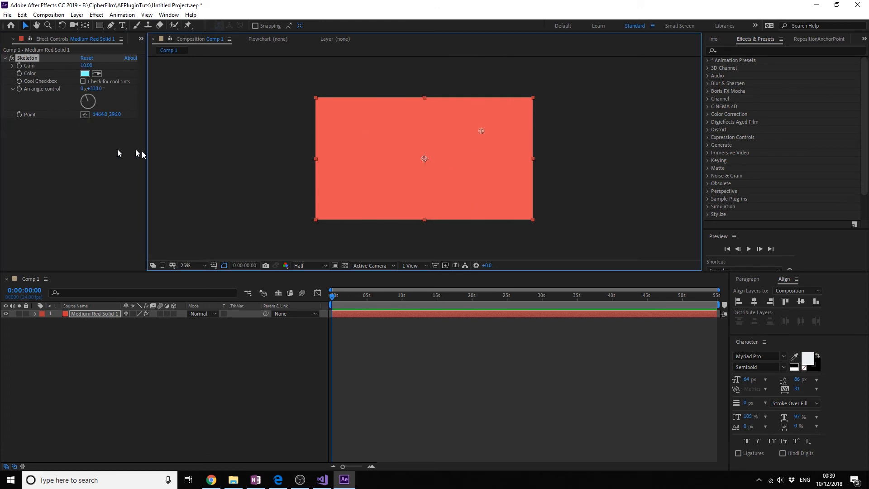
{"action": "left_click", "coordinate": [402, 139]}
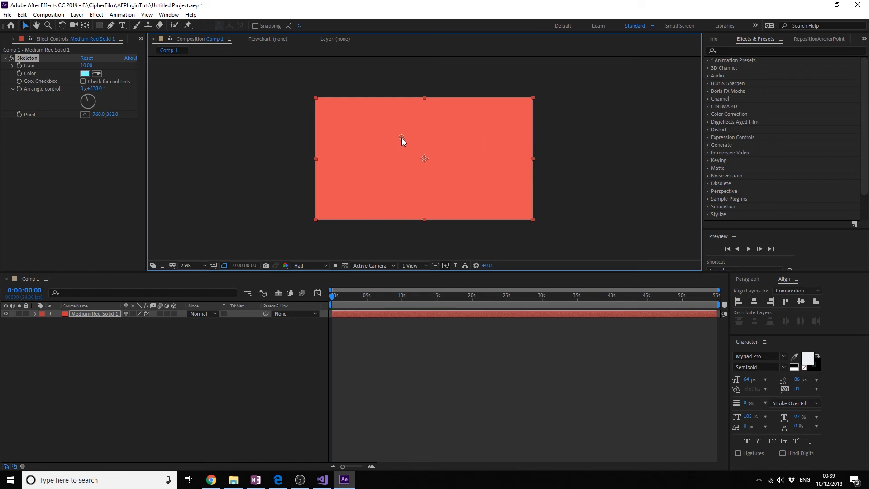